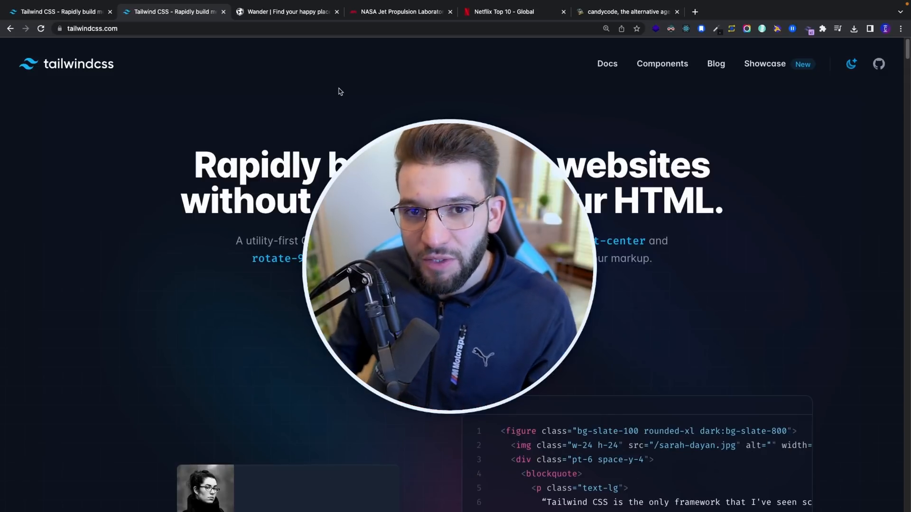
# Visit the Wander, NASA JPL, Netflix Top 10 and candycode pages, then return to the first browser page
pyautogui.click(287, 11)
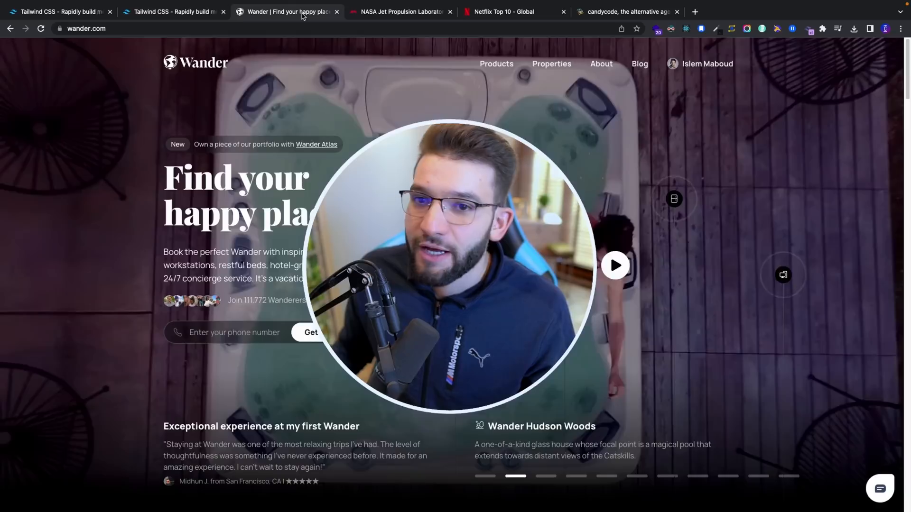
pyautogui.click(400, 11)
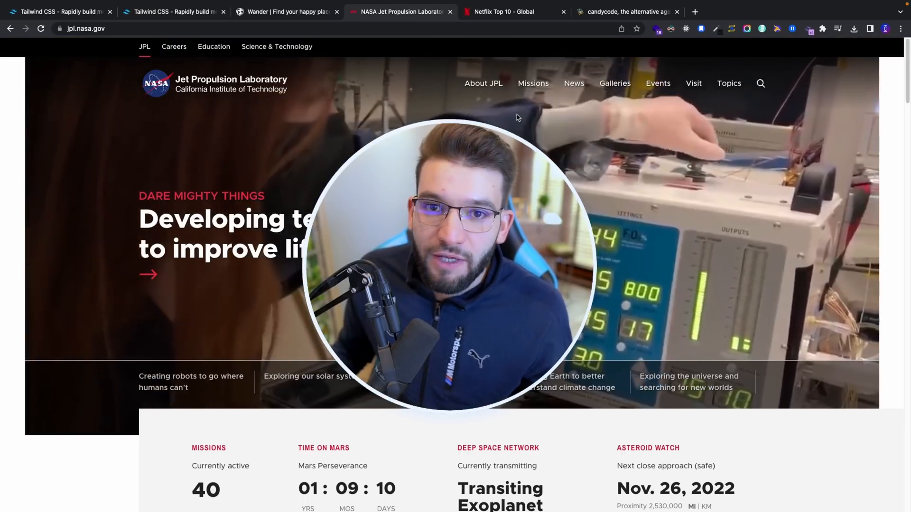
pyautogui.click(513, 11)
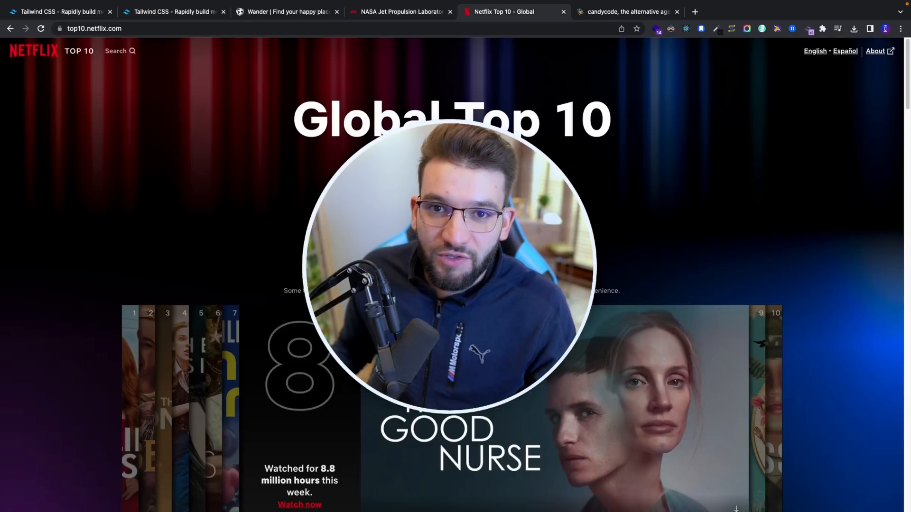
pyautogui.click(627, 12)
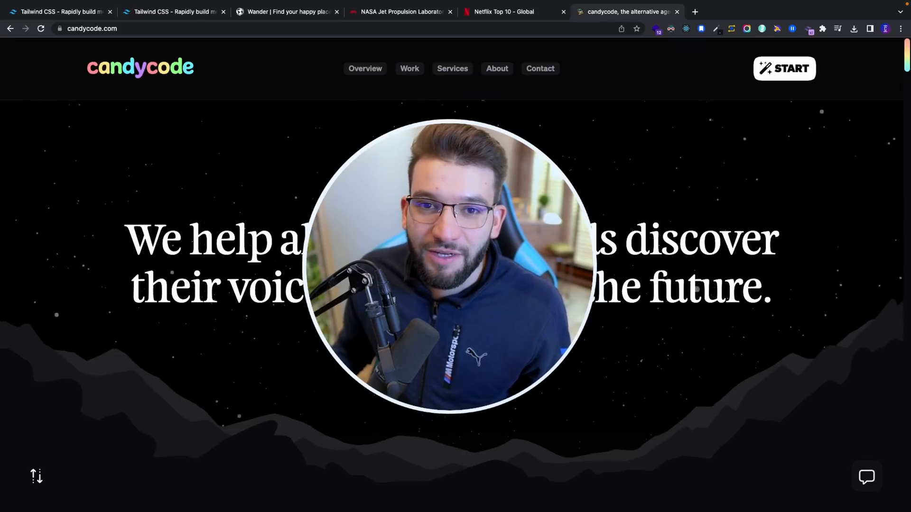
pyautogui.click(58, 11)
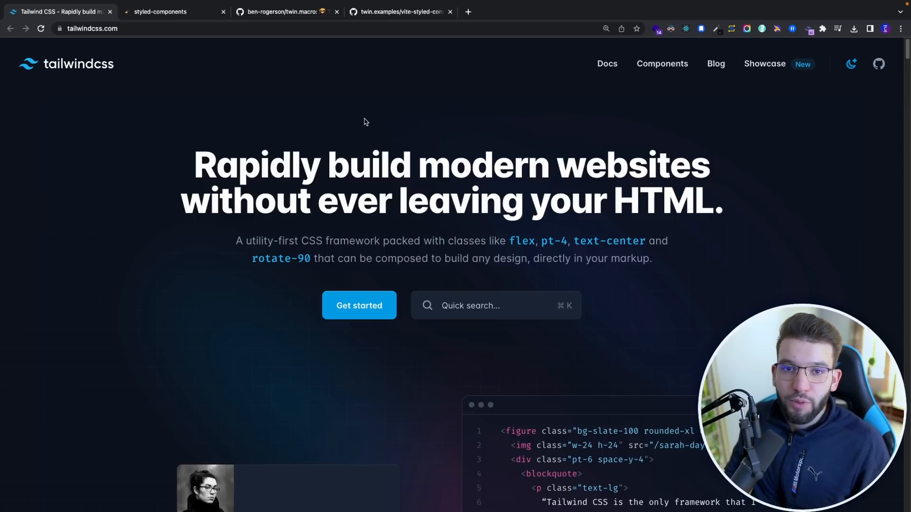
pyautogui.moveTo(433, 126)
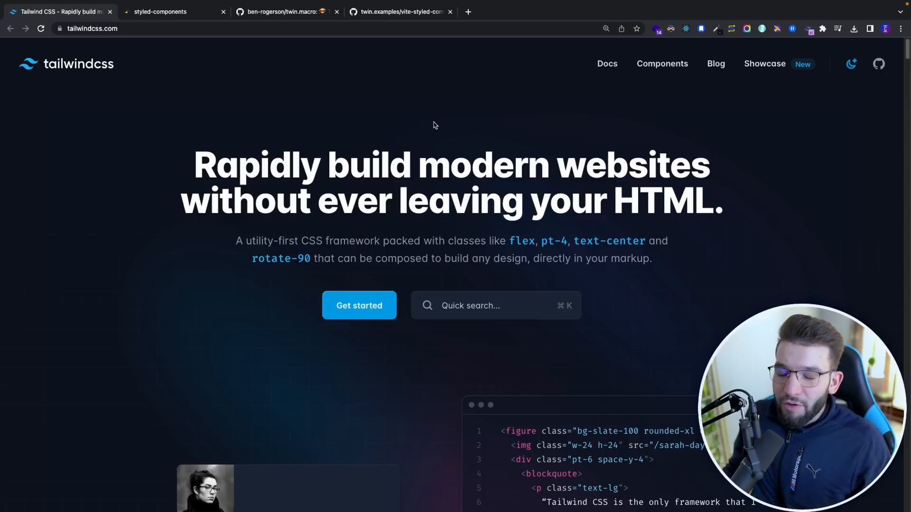
# Review the styled-components homepage code sample, then move to the ben-rogerson/twin.macro repository
pyautogui.click(160, 12)
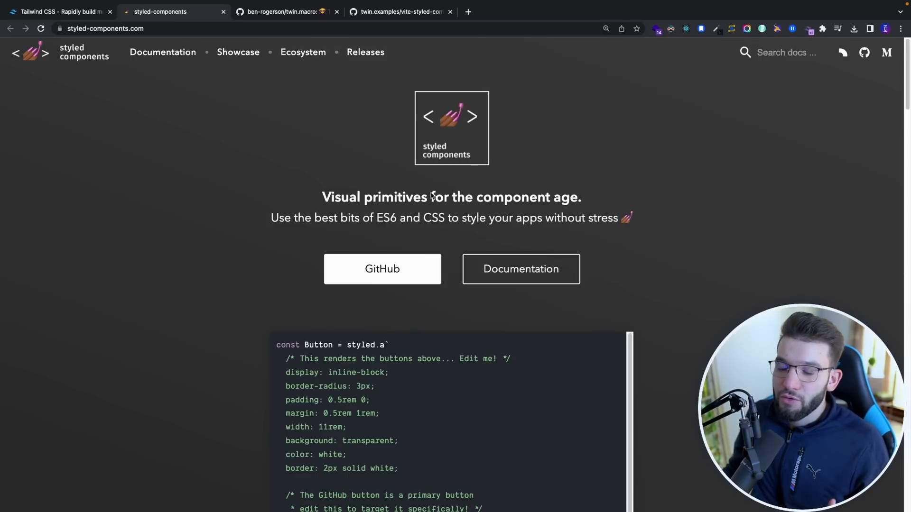
pyautogui.moveTo(231, 193)
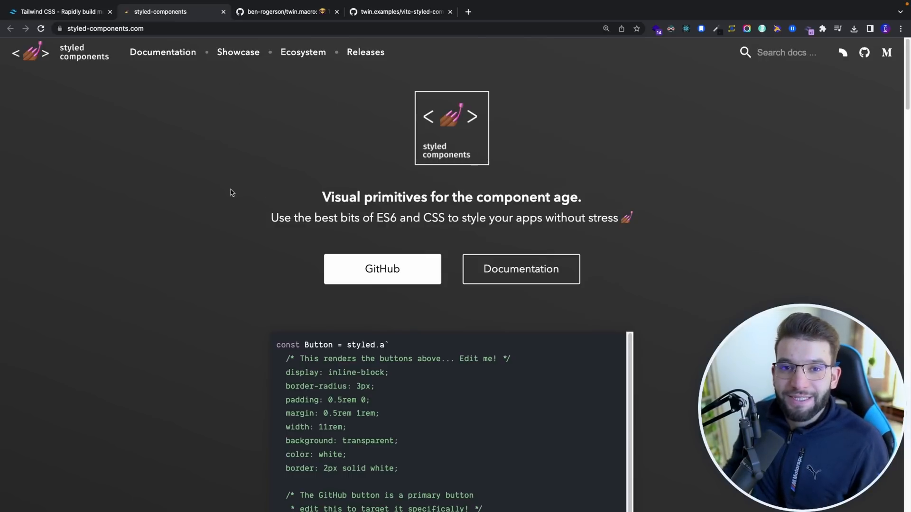
pyautogui.scroll(-3)
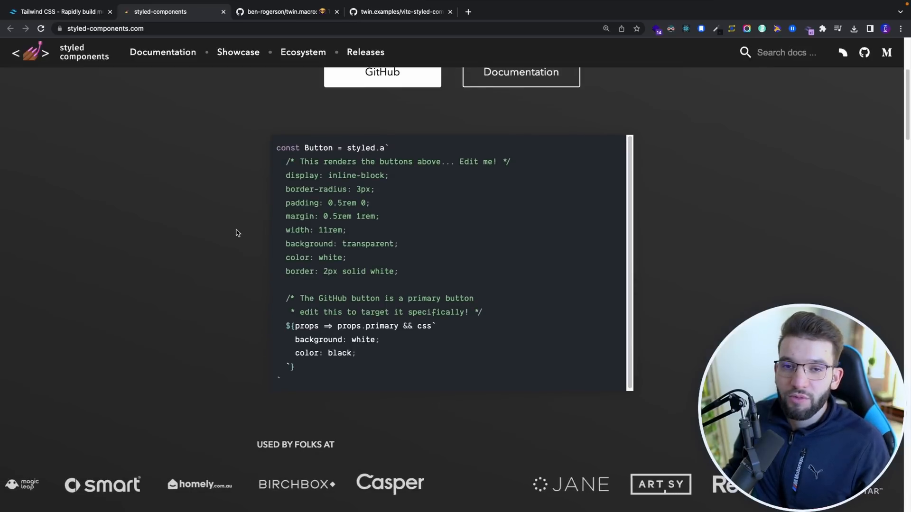
pyautogui.scroll(3)
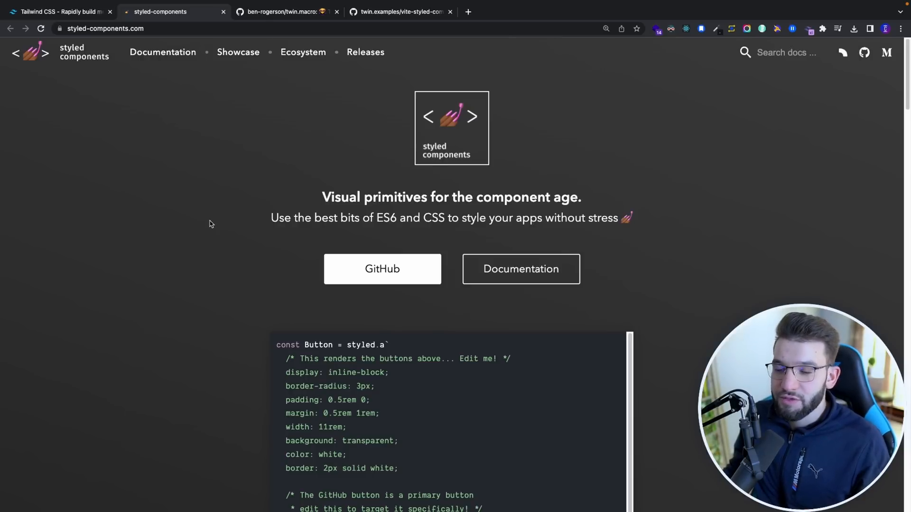
pyautogui.moveTo(219, 203)
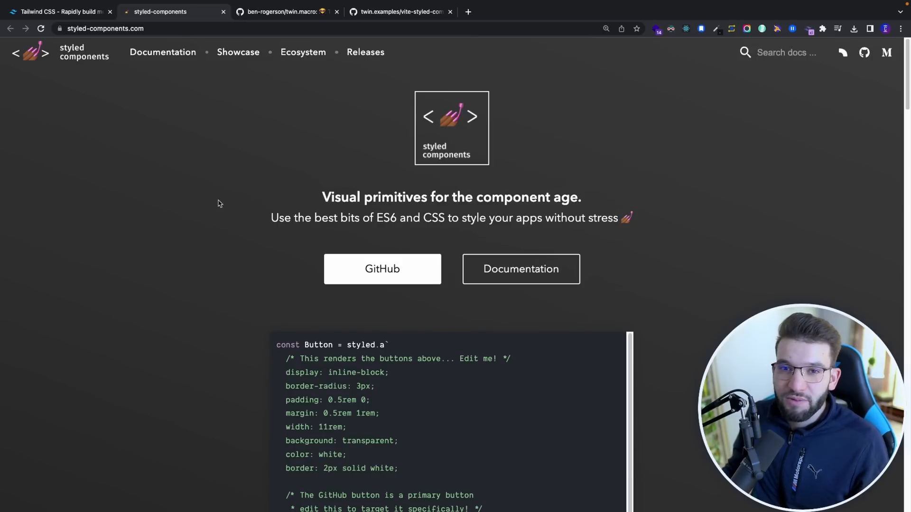
pyautogui.click(285, 11)
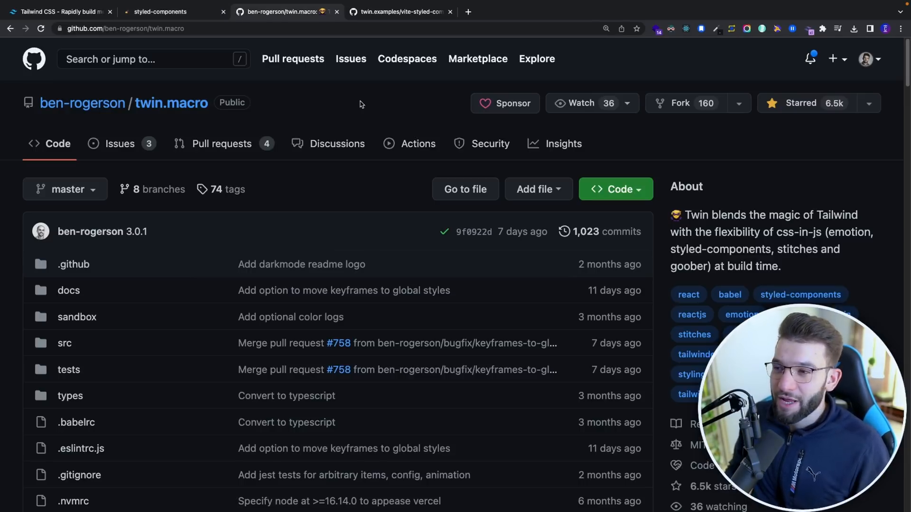
pyautogui.moveTo(172, 103)
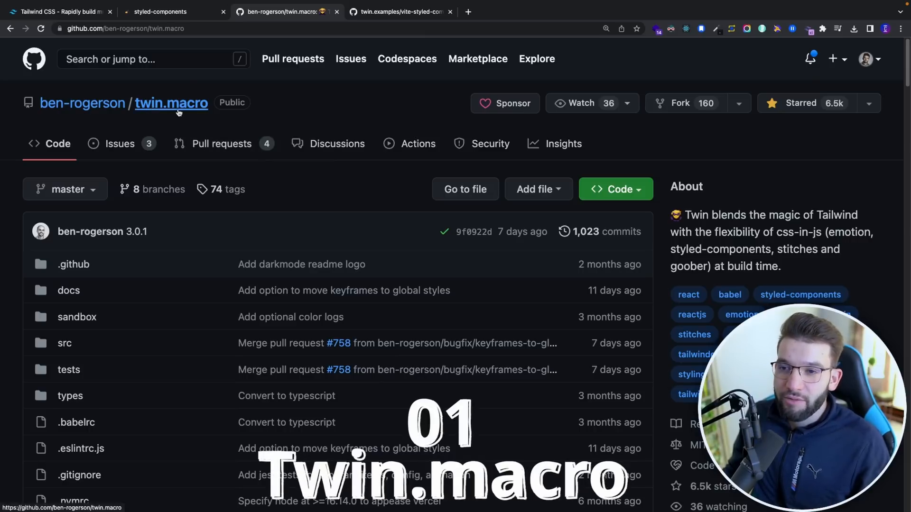
pyautogui.moveTo(211, 119)
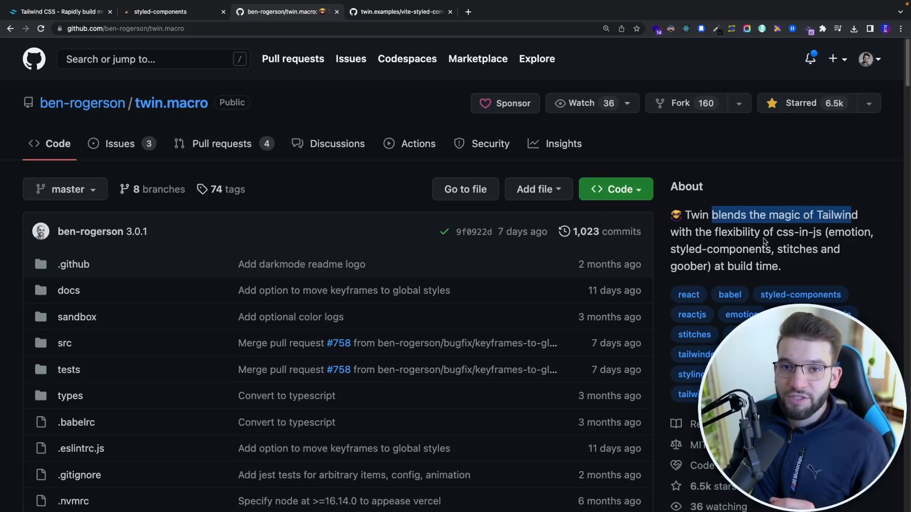
# Read down the twin.macro README through its usage examples to the Get started framework list
pyautogui.scroll(-3)
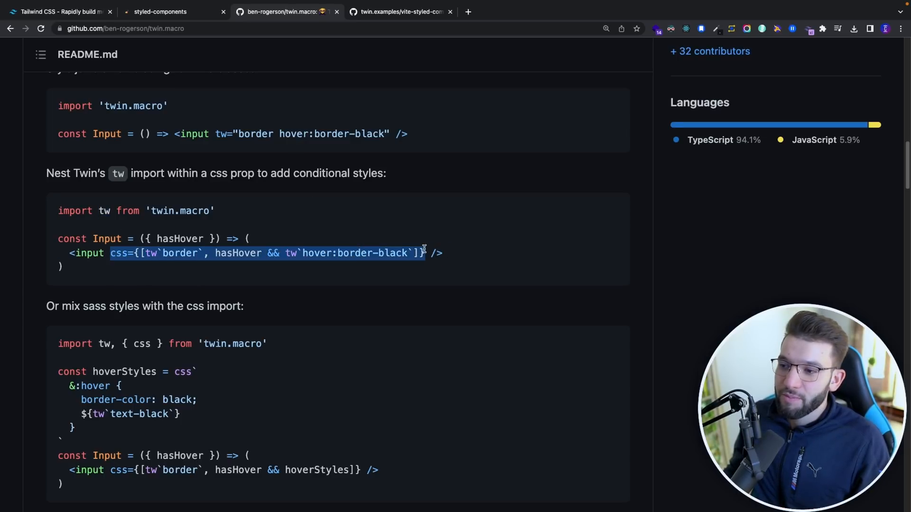
pyautogui.scroll(-3)
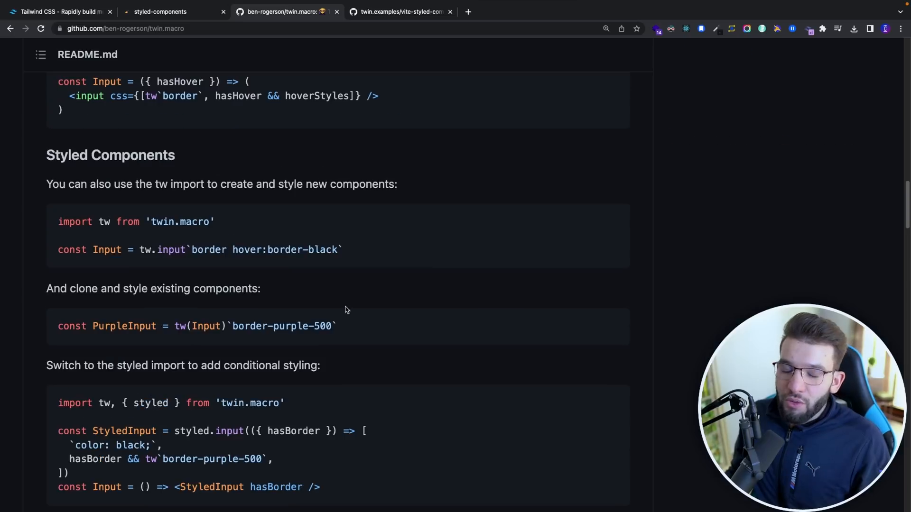
pyautogui.moveTo(322, 250)
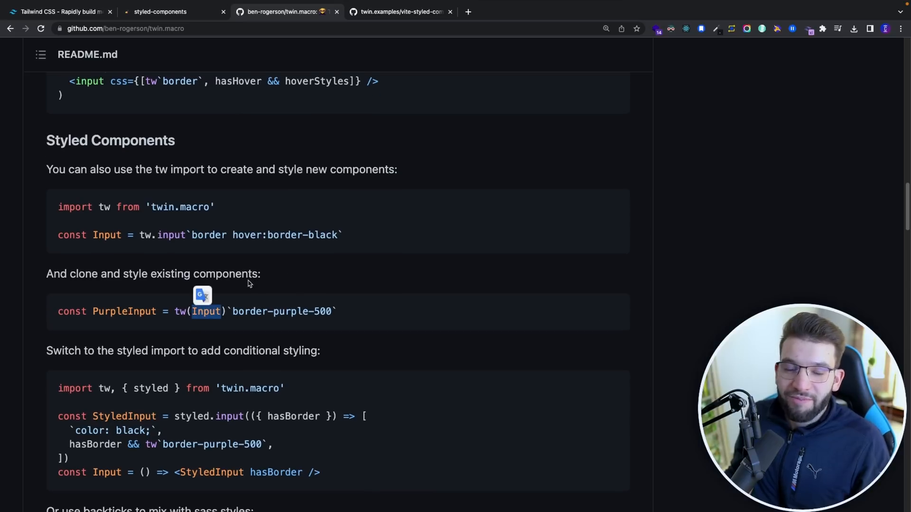
pyautogui.scroll(-3)
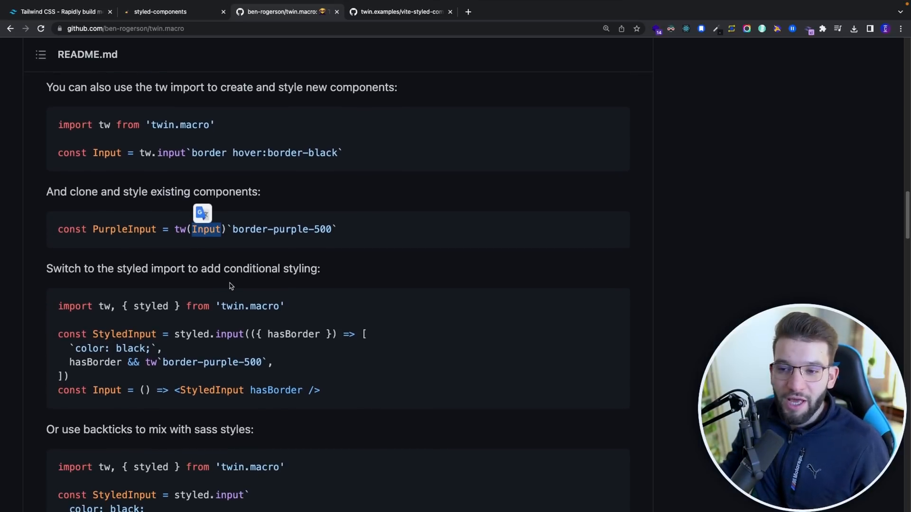
pyautogui.moveTo(247, 247)
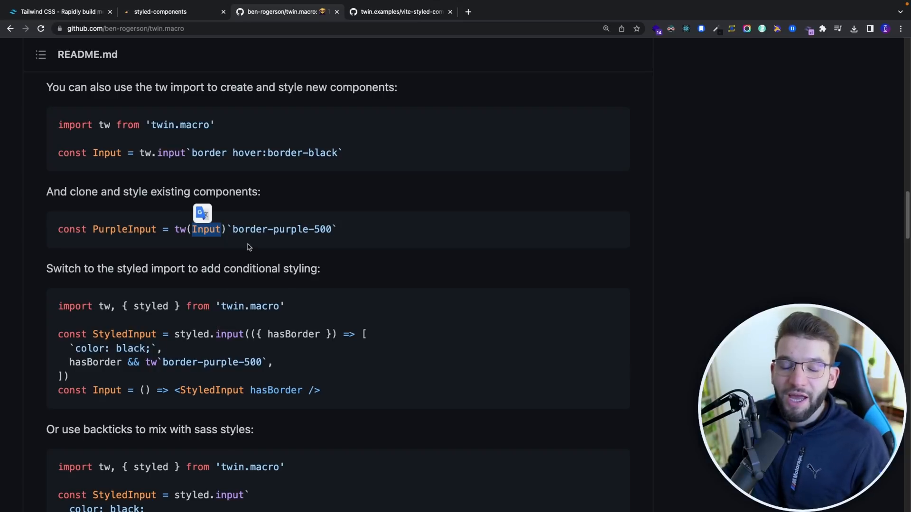
pyautogui.moveTo(240, 234)
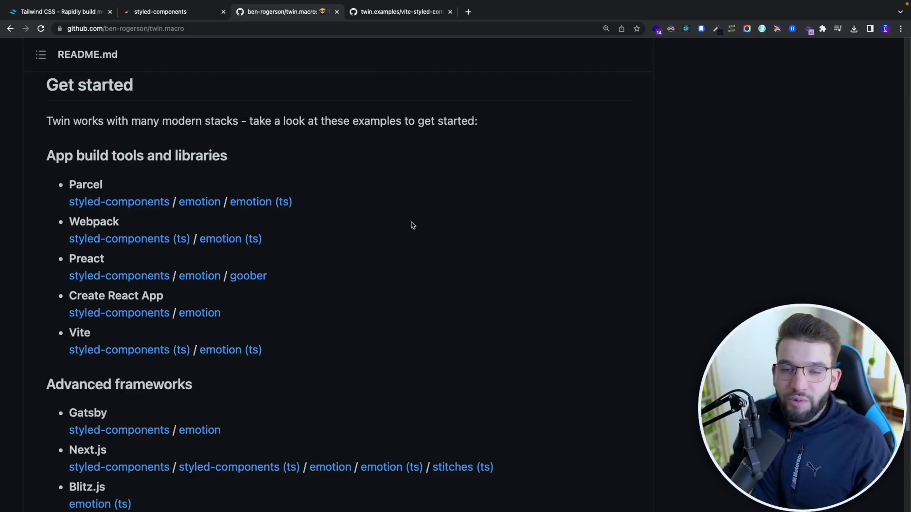
pyautogui.moveTo(116, 184)
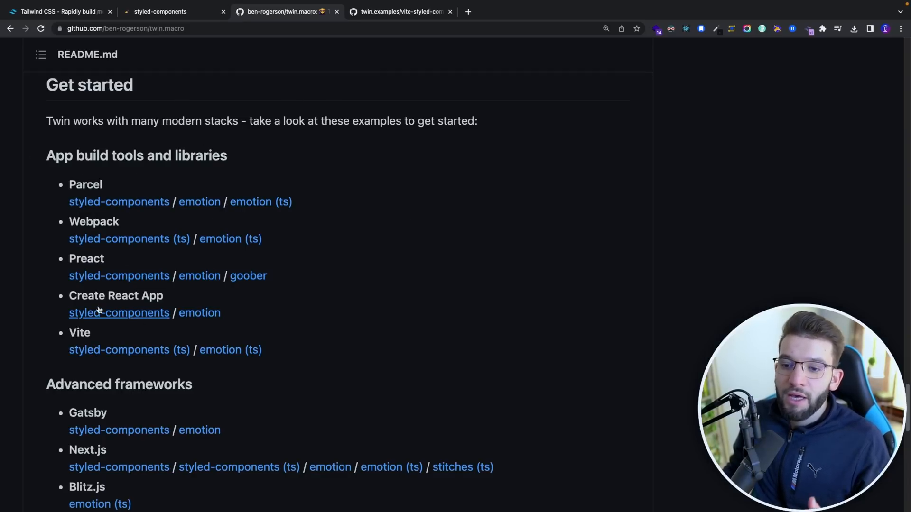
pyautogui.scroll(-3)
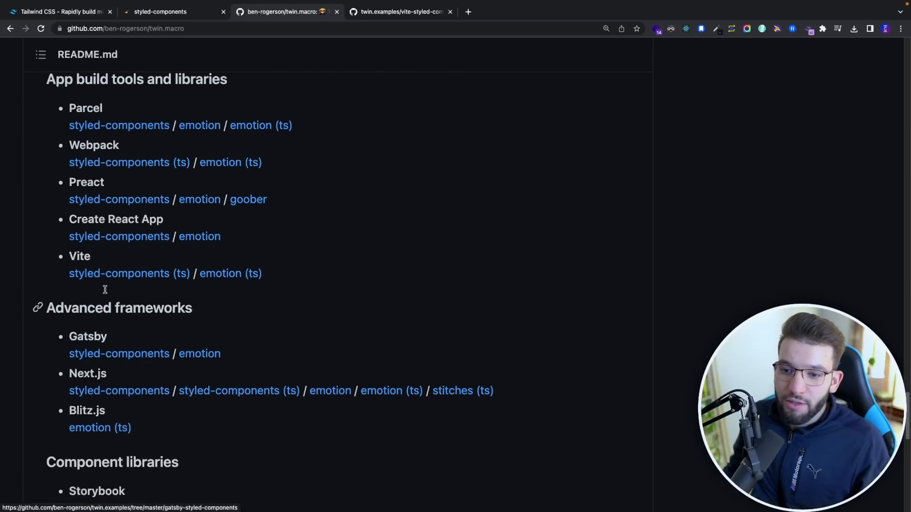
pyautogui.moveTo(130, 273)
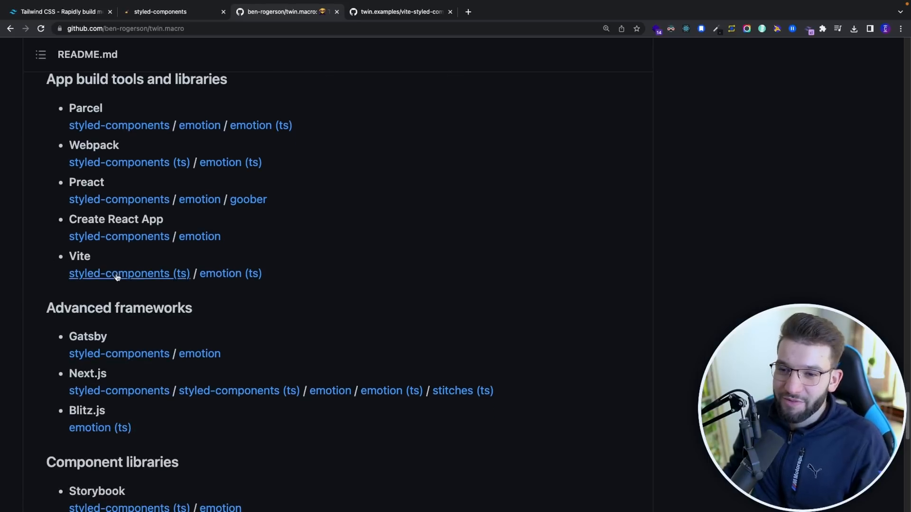
pyautogui.moveTo(343, 121)
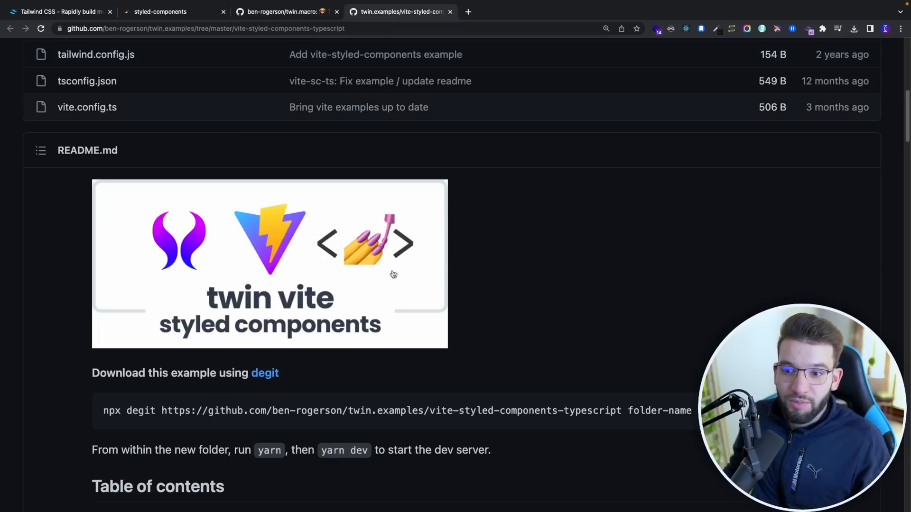
pyautogui.scroll(-3)
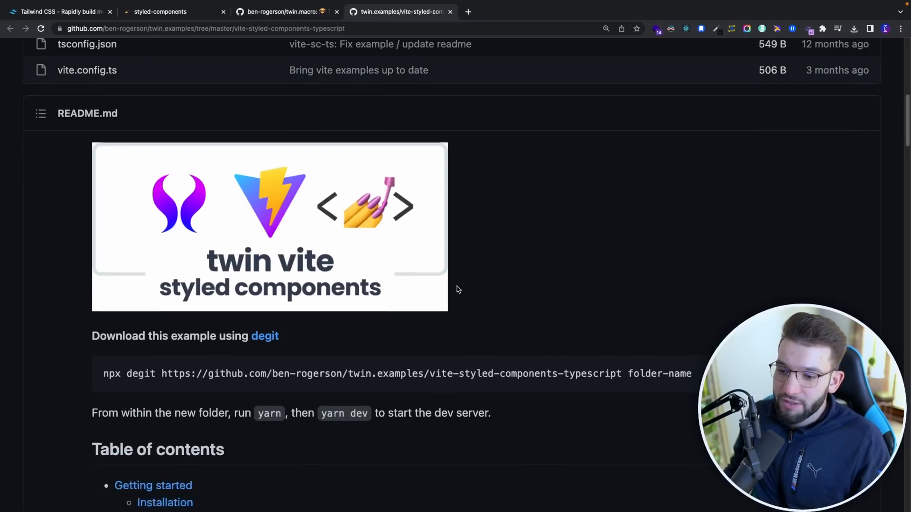
pyautogui.scroll(-3)
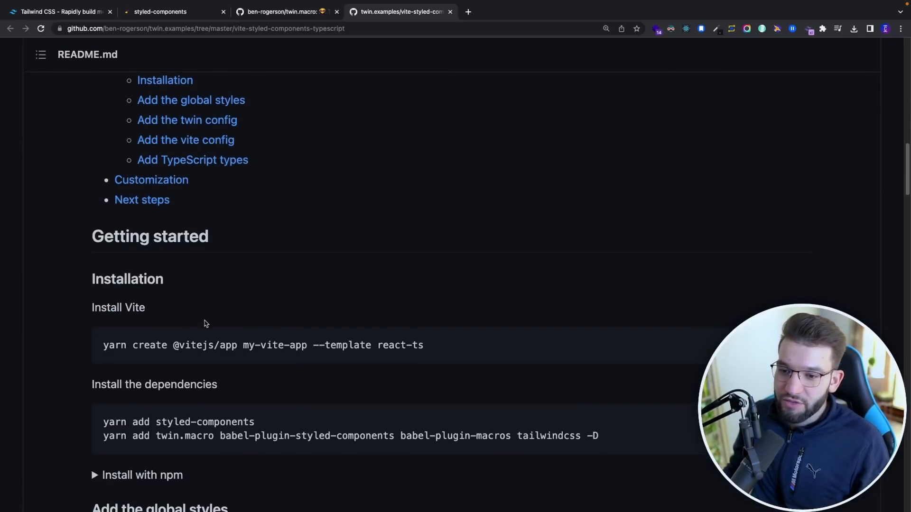
pyautogui.scroll(-3)
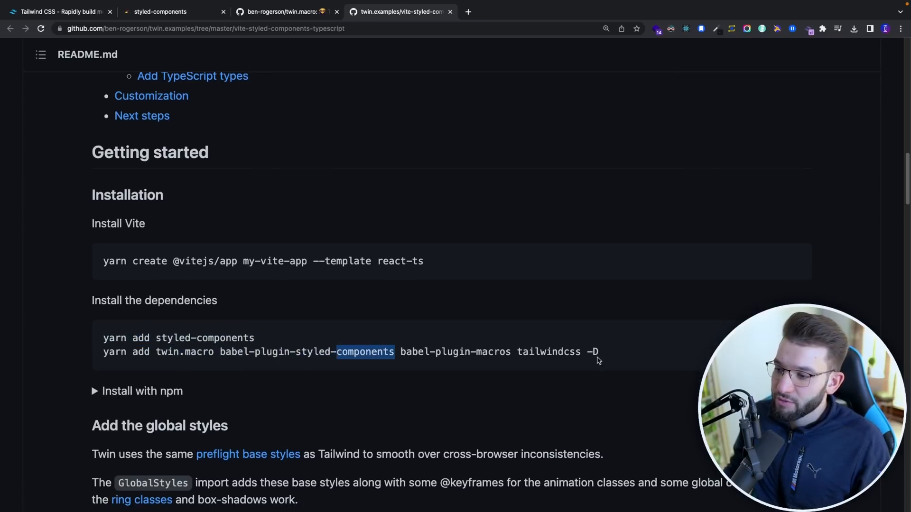
pyautogui.scroll(-3)
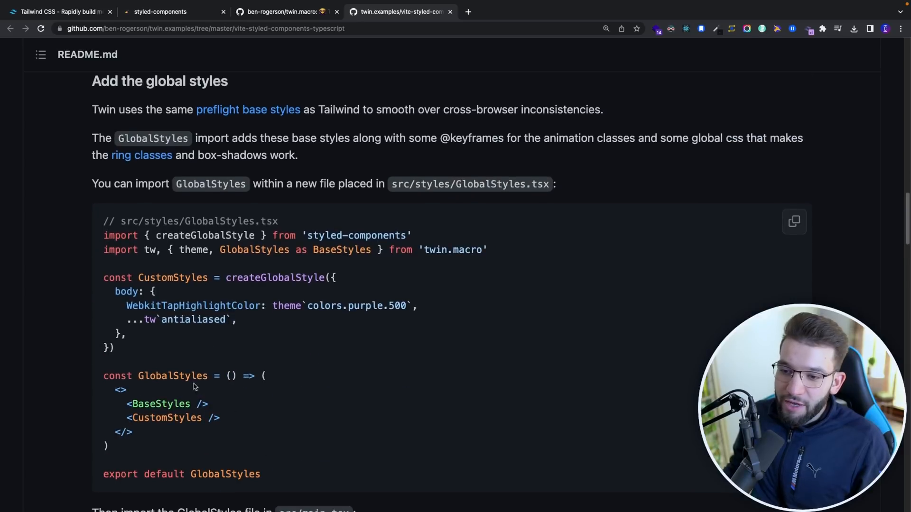
pyautogui.scroll(-3)
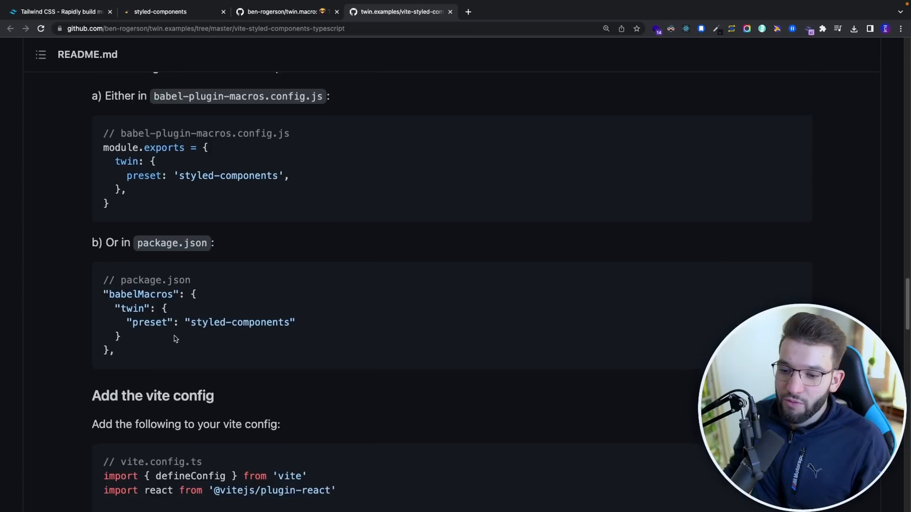
pyautogui.scroll(-3)
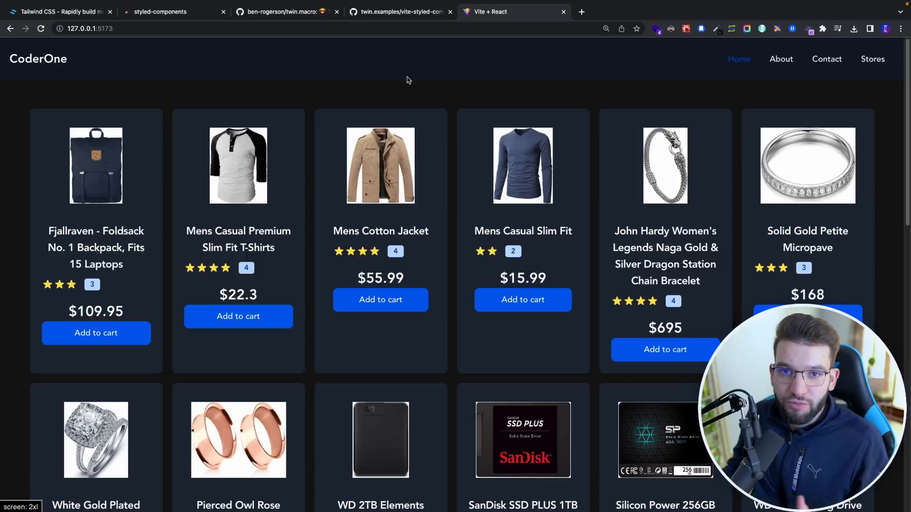
pyautogui.moveTo(370, 102)
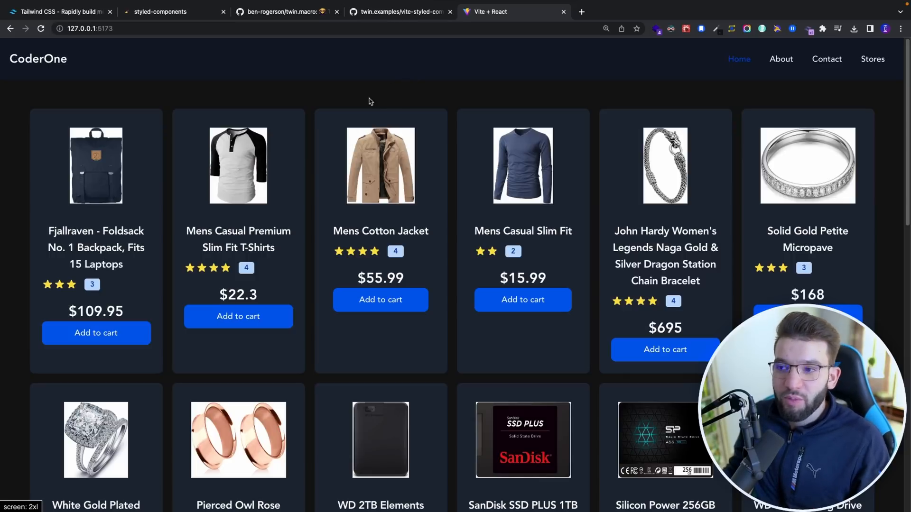
pyautogui.moveTo(886, 127)
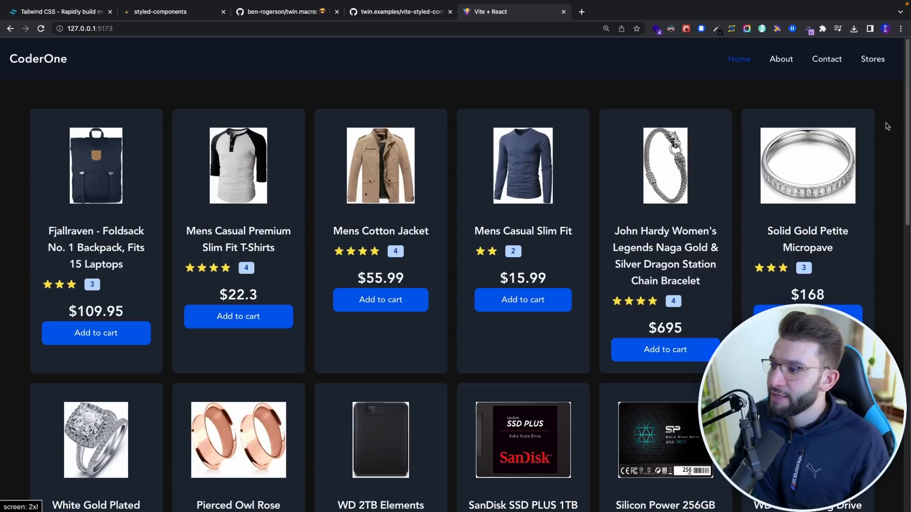
pyautogui.moveTo(302, 165)
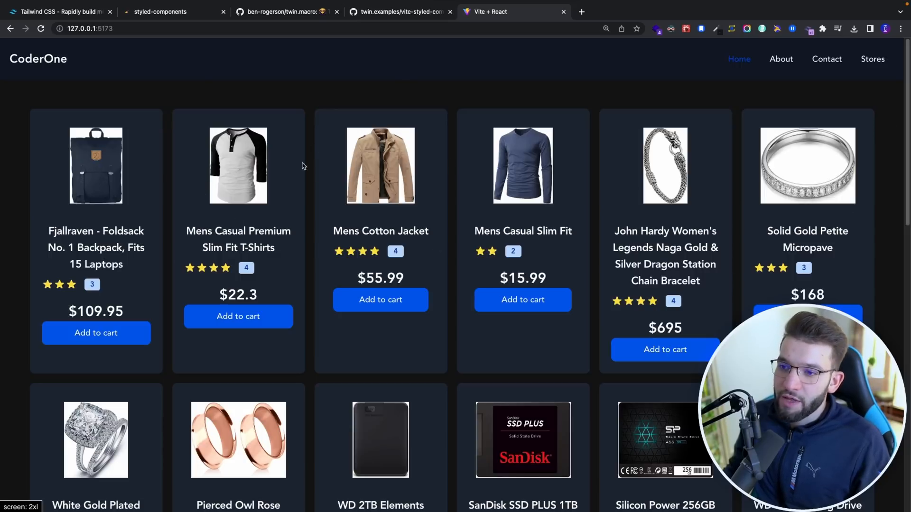
# Scroll the CoderOne store app to view its grid of product cards
pyautogui.scroll(-3)
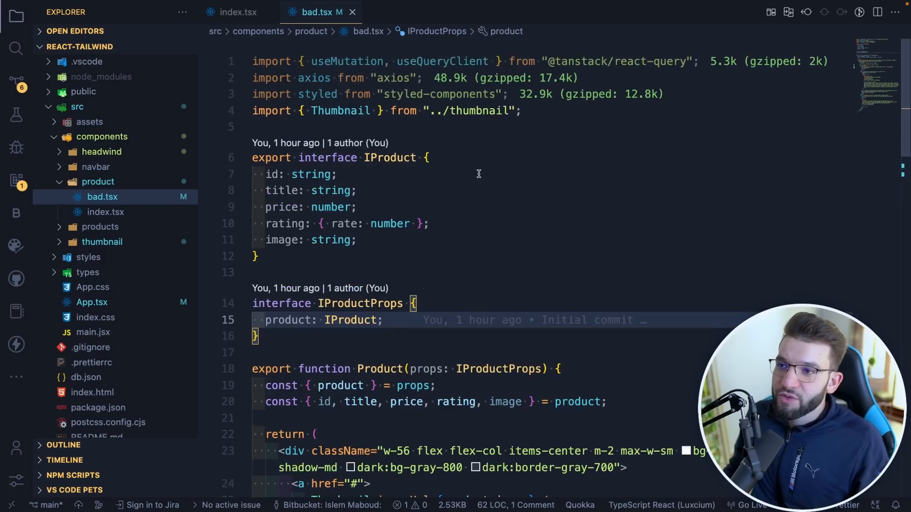
# Review the className utilities in bad.tsx, then move to the product folder's index.tsx
pyautogui.scroll(-3)
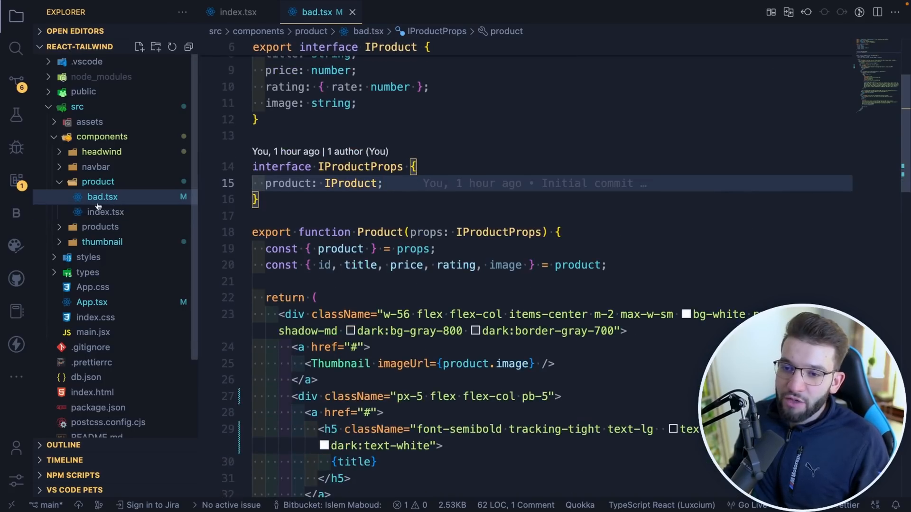
pyautogui.moveTo(104, 200)
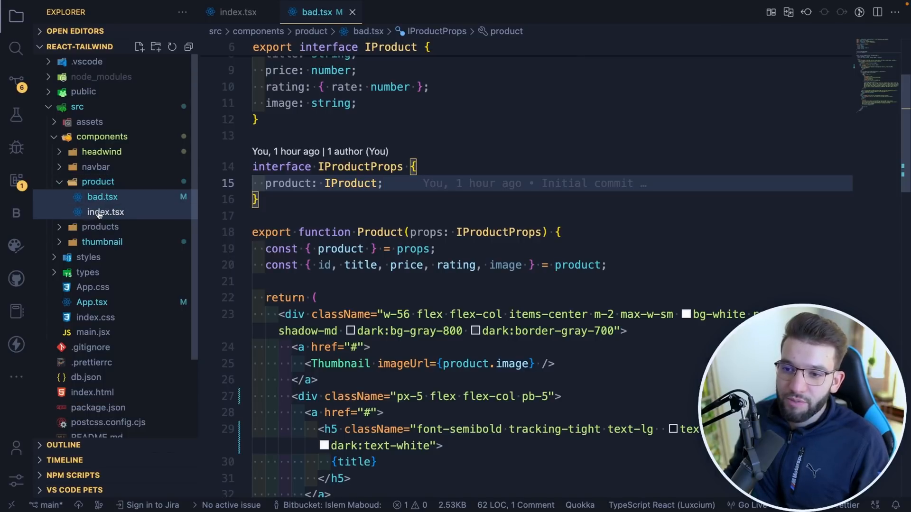
pyautogui.scroll(3)
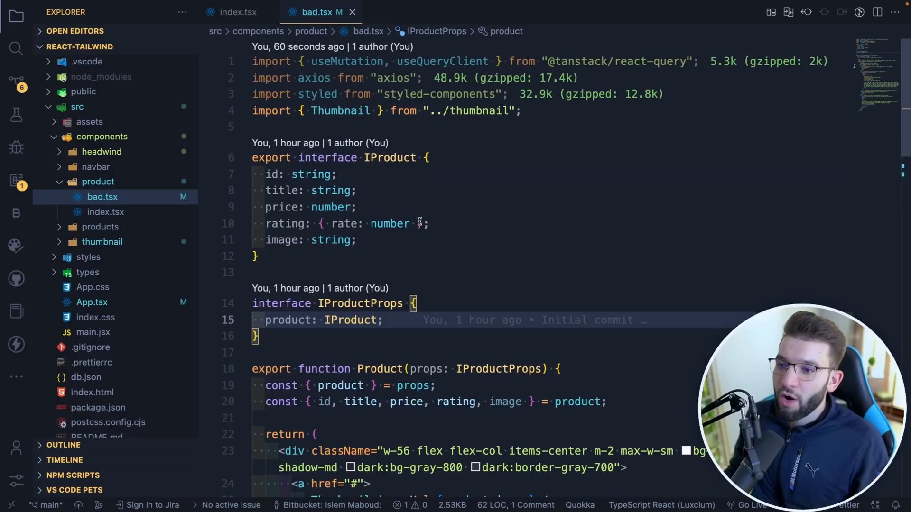
pyautogui.scroll(-3)
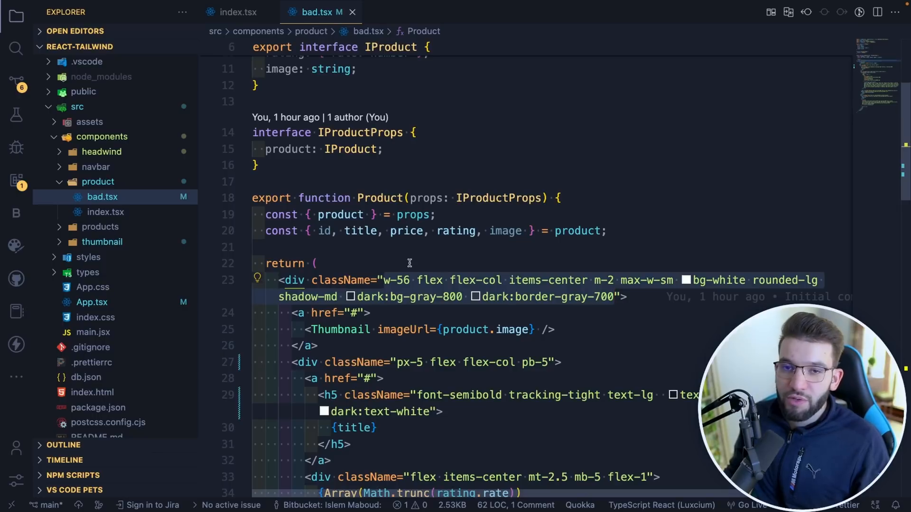
pyautogui.click(369, 312)
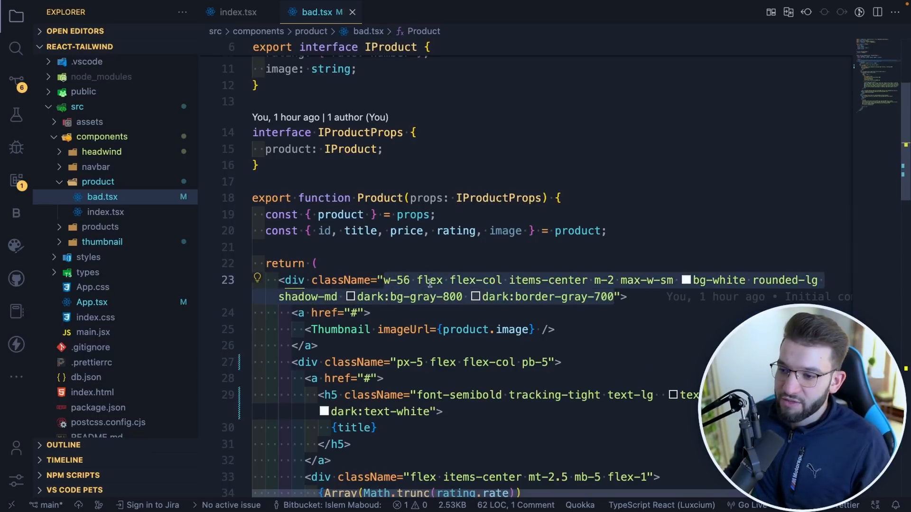
# Read through index.tsx's twin.macro tw-styled containers for the product card
pyautogui.scroll(-3)
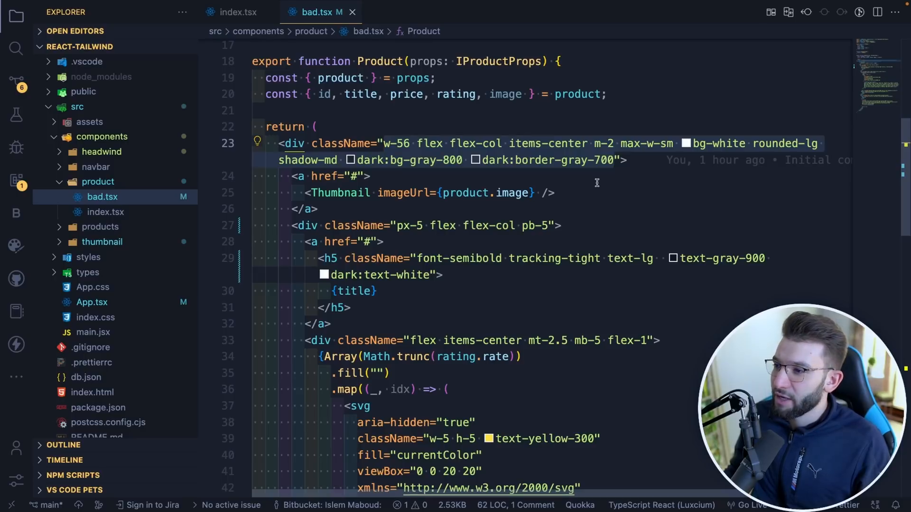
pyautogui.moveTo(435, 289)
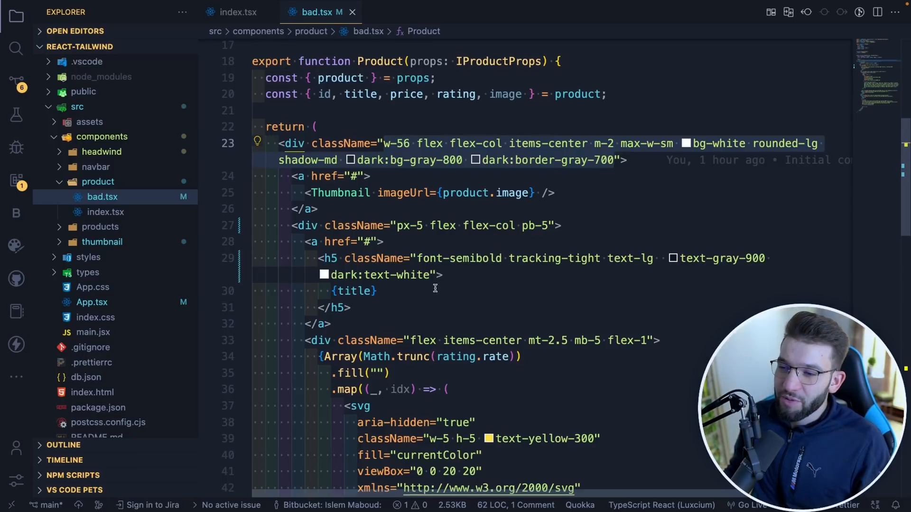
pyautogui.moveTo(568, 183)
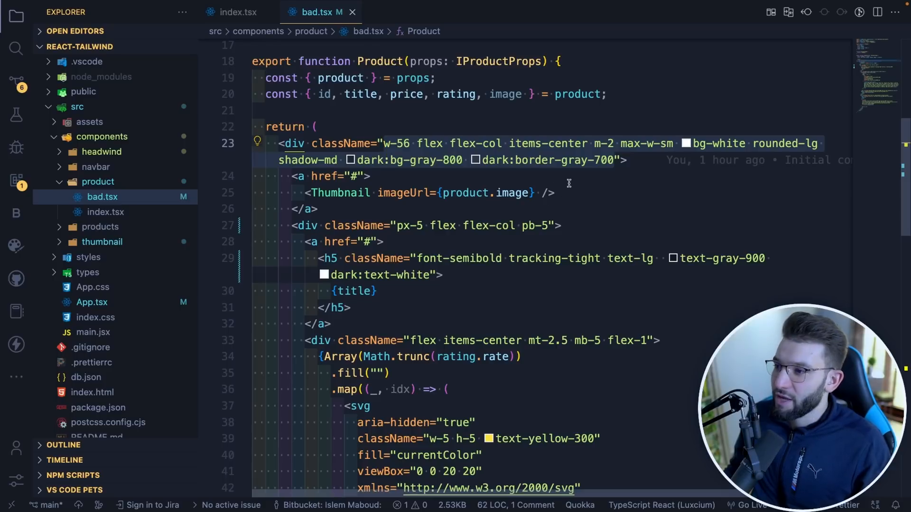
pyautogui.moveTo(571, 135)
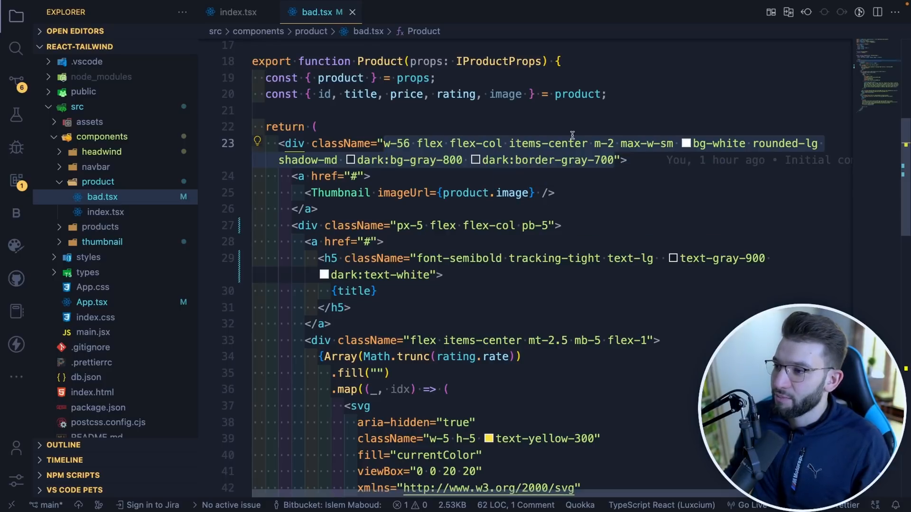
pyautogui.scroll(-3)
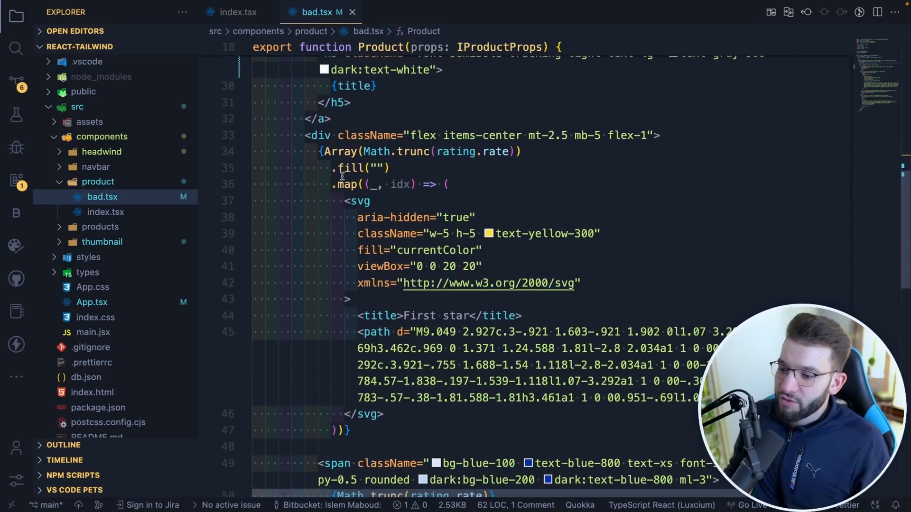
pyautogui.scroll(-3)
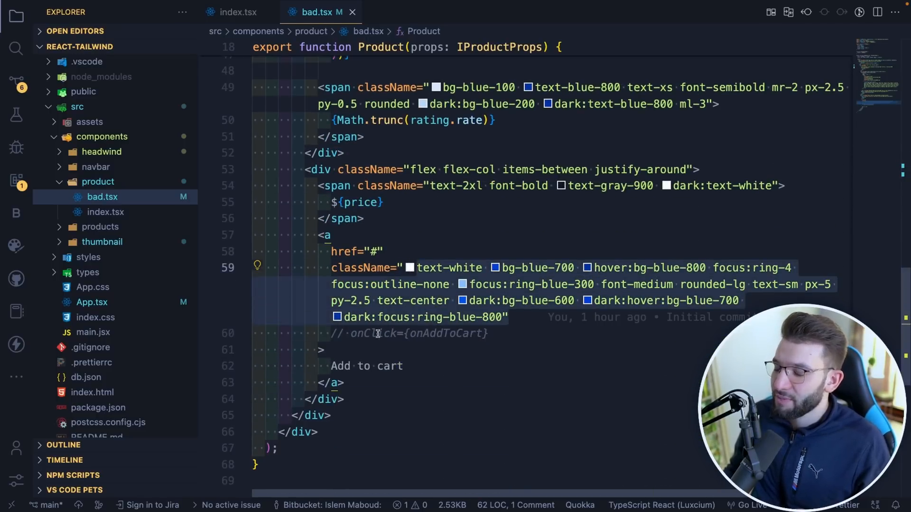
pyautogui.scroll(3)
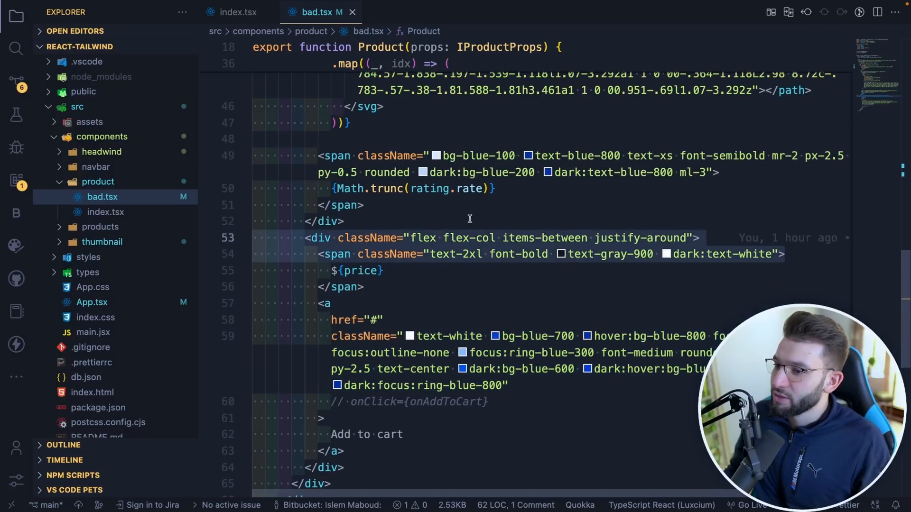
pyautogui.scroll(-3)
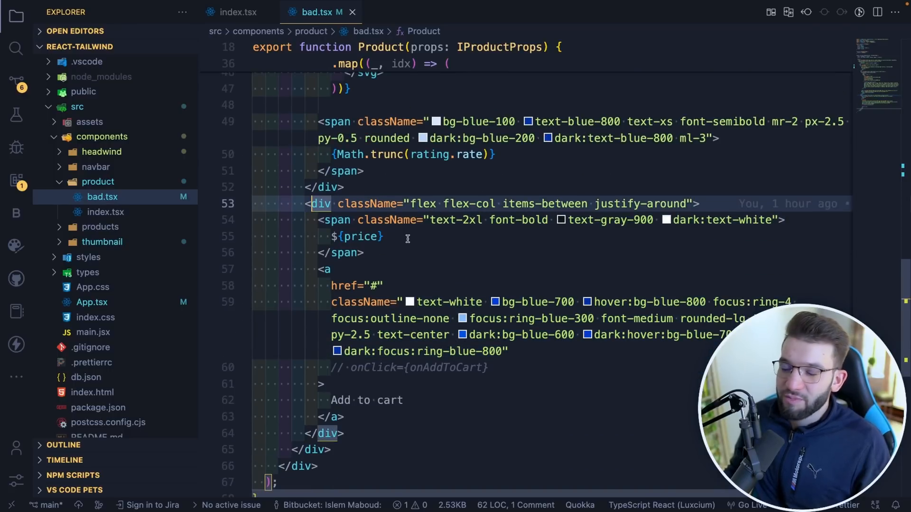
pyautogui.scroll(-3)
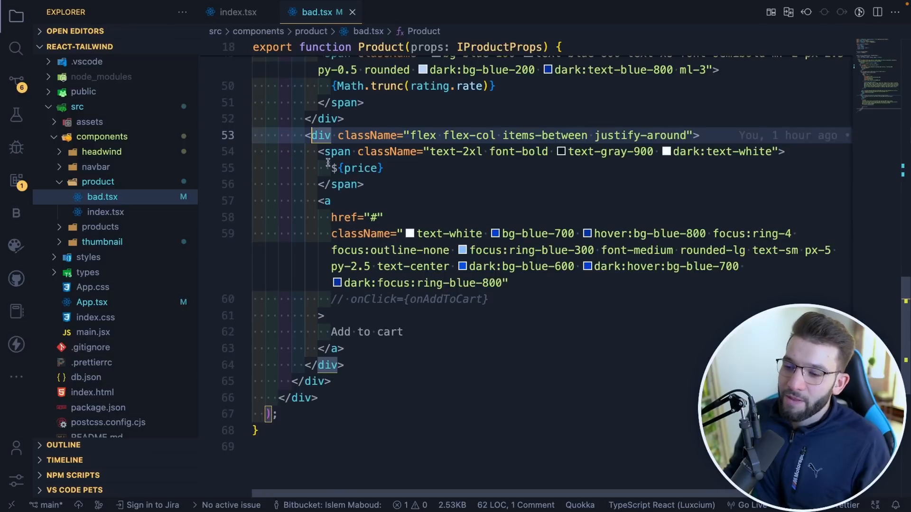
pyautogui.scroll(3)
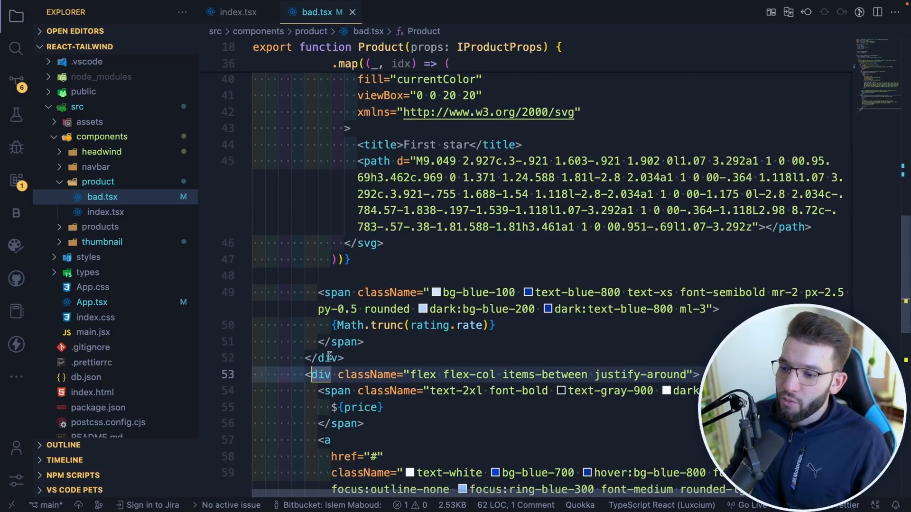
pyautogui.scroll(3)
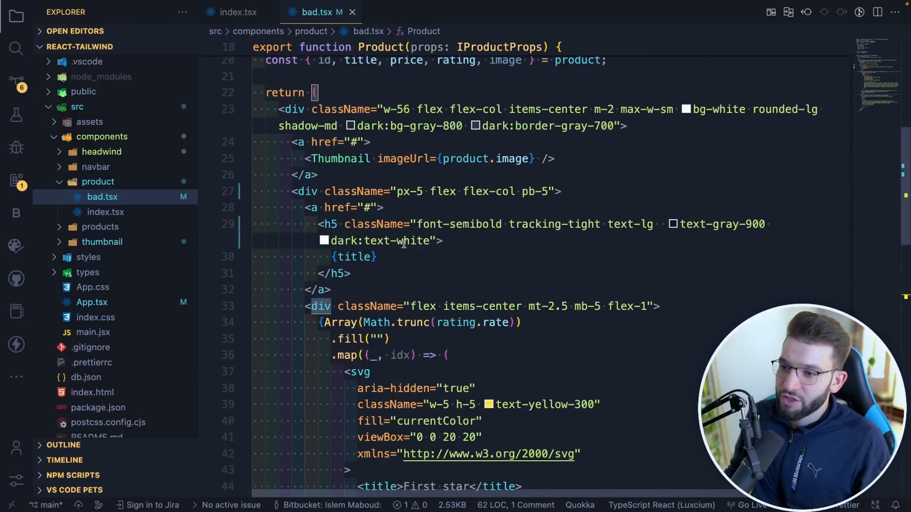
pyautogui.scroll(-3)
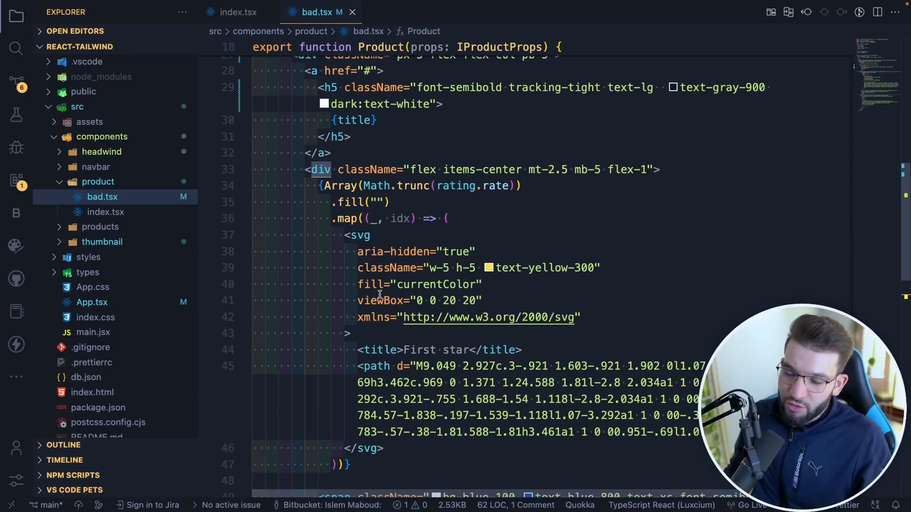
pyautogui.moveTo(398, 236)
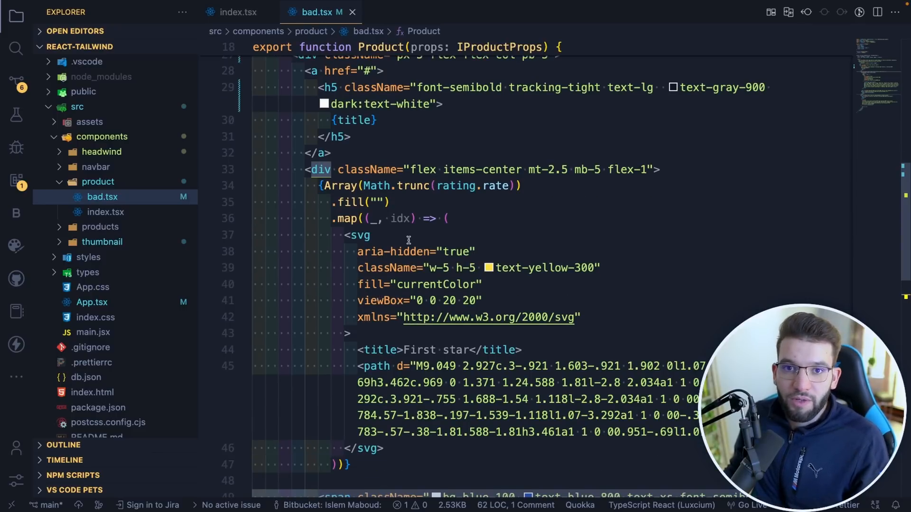
pyautogui.scroll(3)
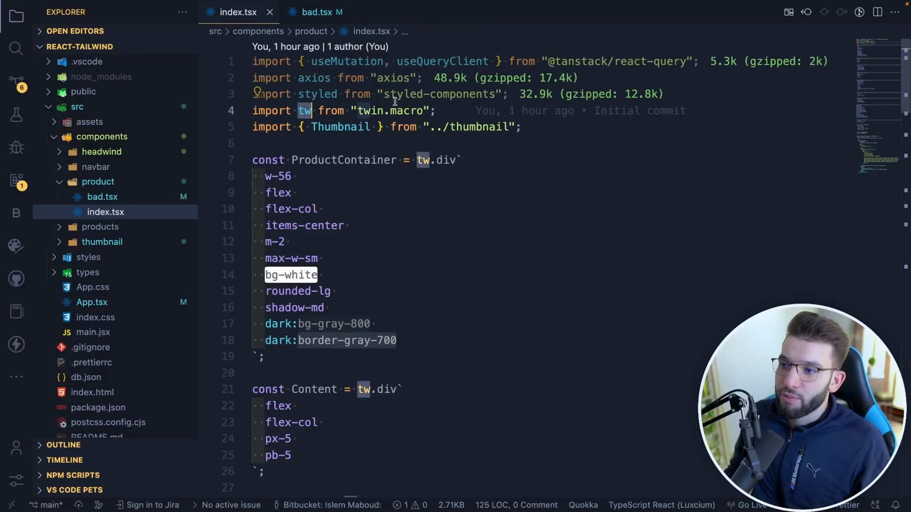
pyautogui.click(423, 159)
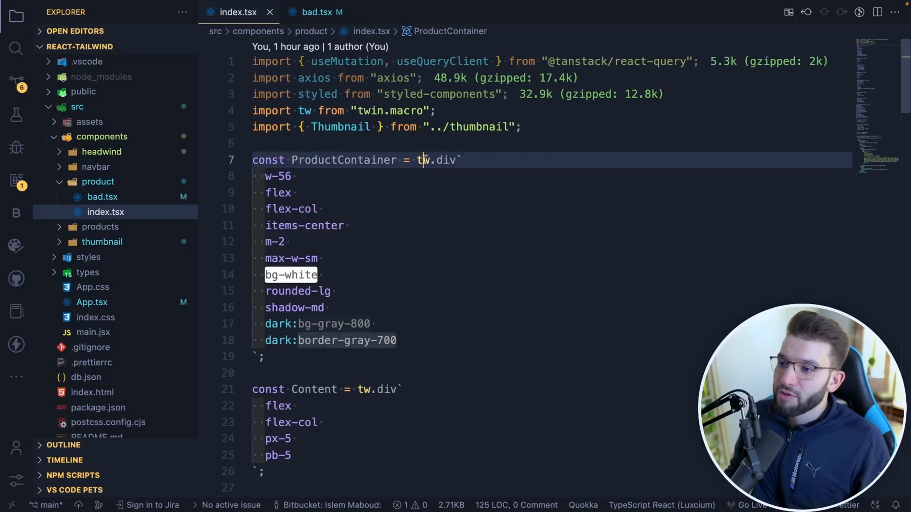
pyautogui.doubleClick(446, 159)
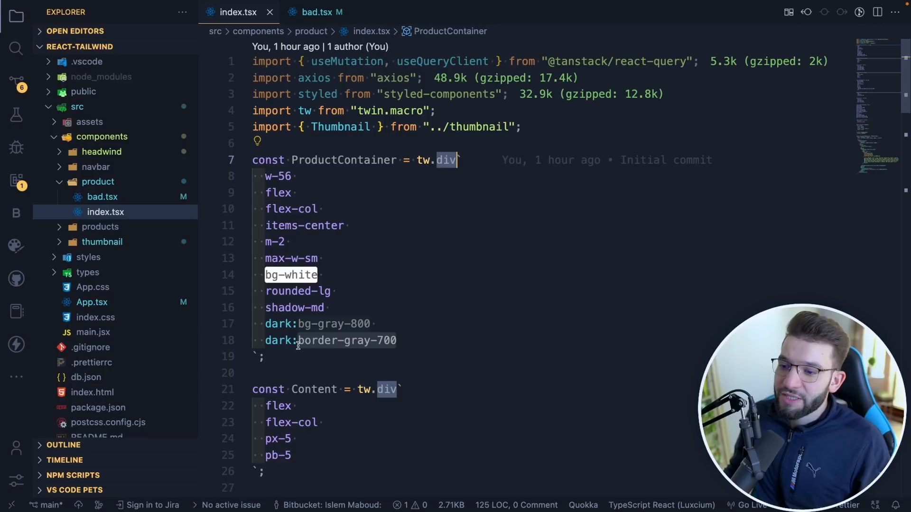
pyautogui.click(252, 209)
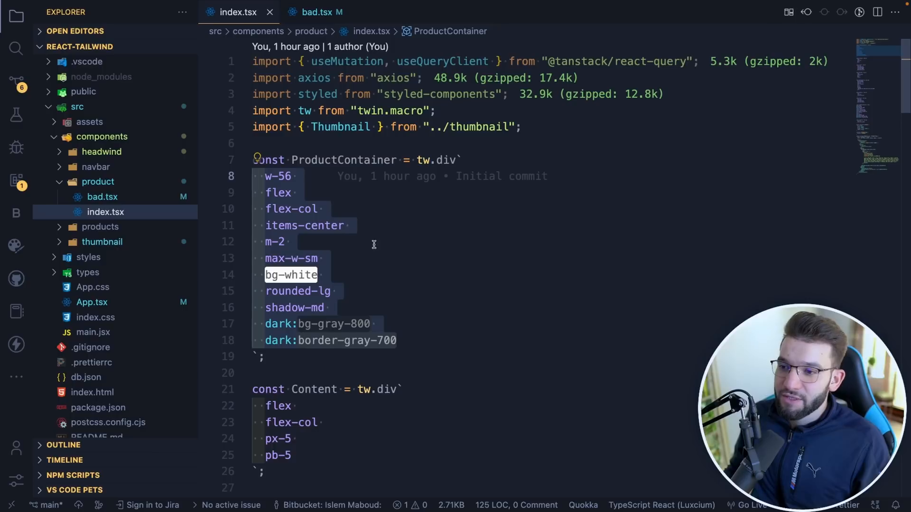
pyautogui.moveTo(398, 174)
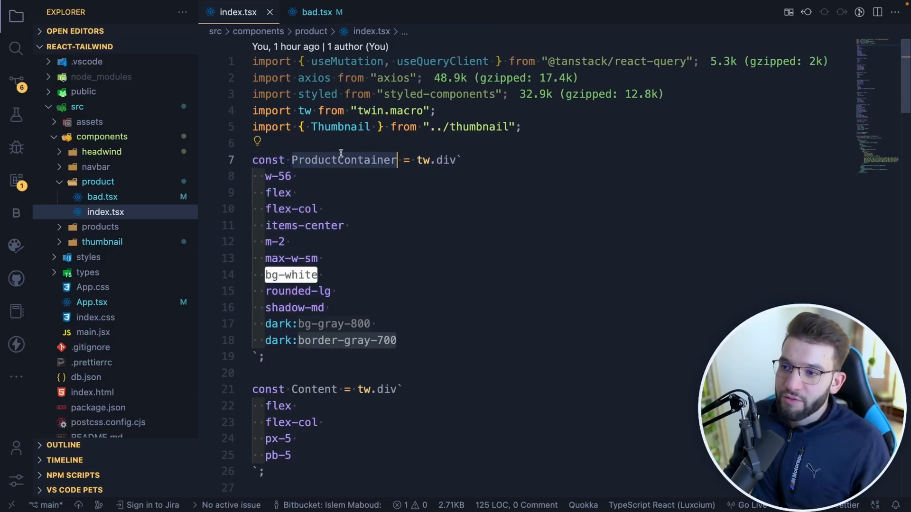
pyautogui.scroll(-3)
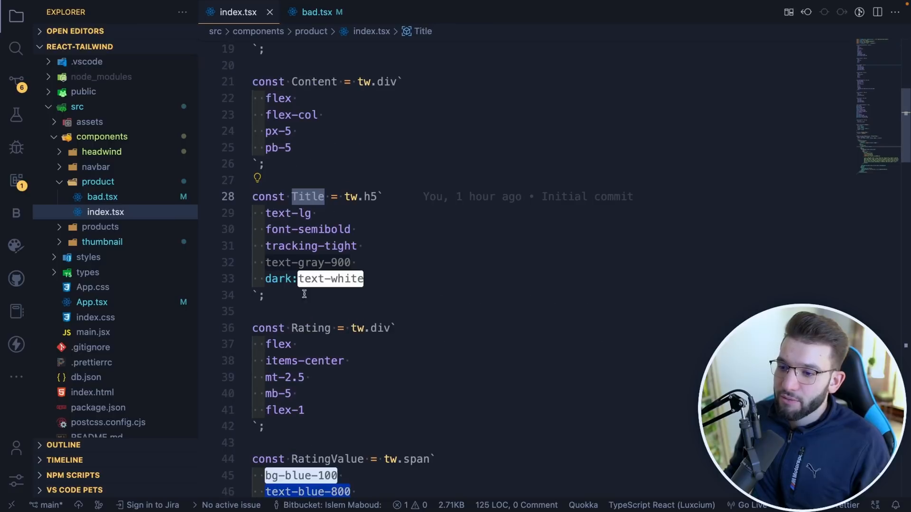
pyautogui.scroll(-3)
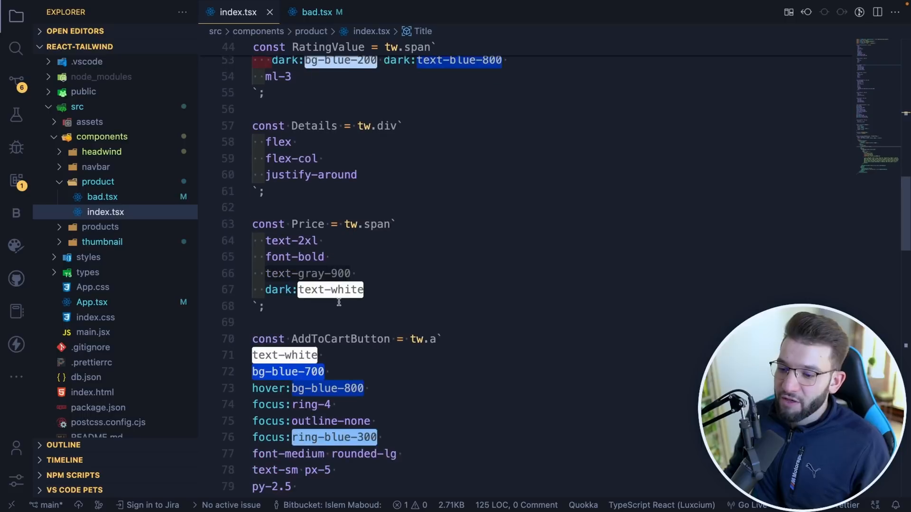
pyautogui.scroll(-3)
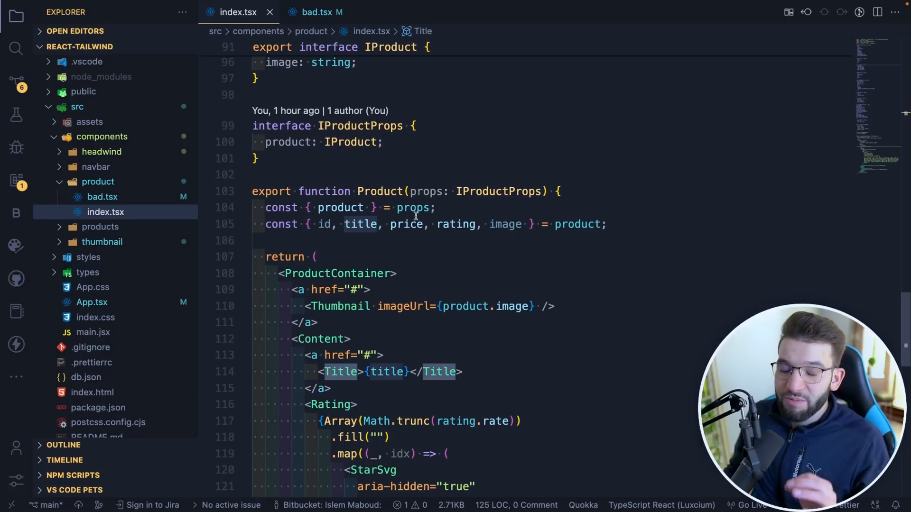
pyautogui.moveTo(401, 273)
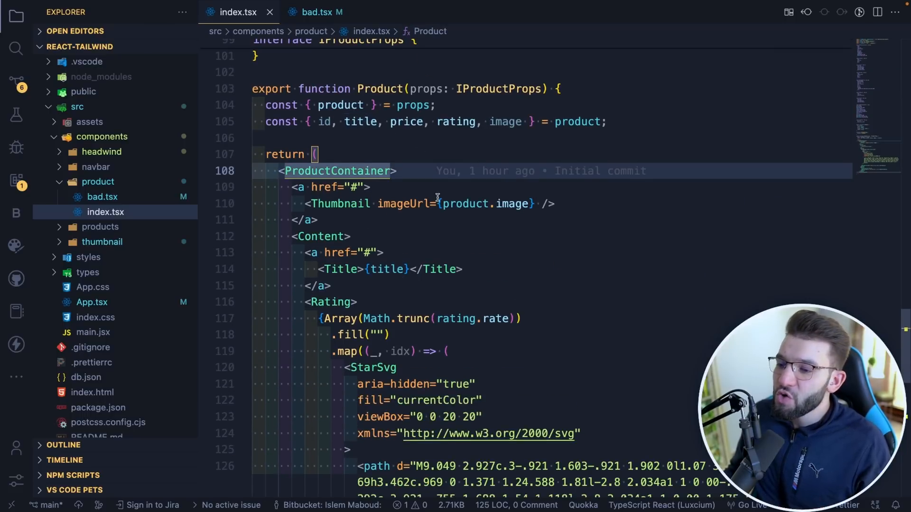
pyautogui.scroll(-3)
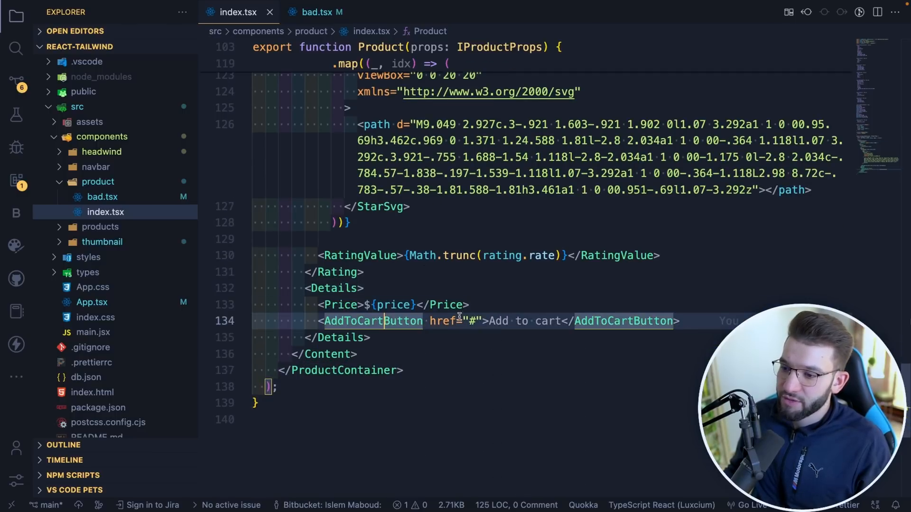
pyautogui.scroll(3)
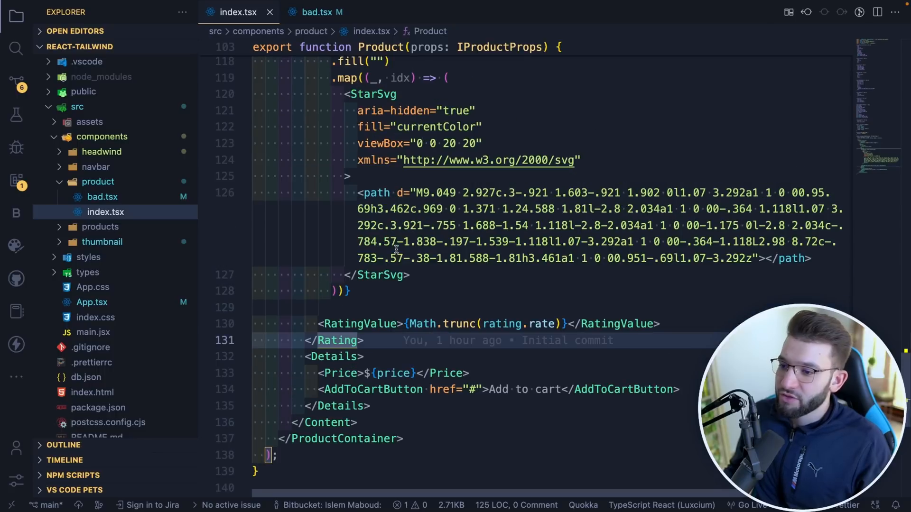
pyautogui.scroll(3)
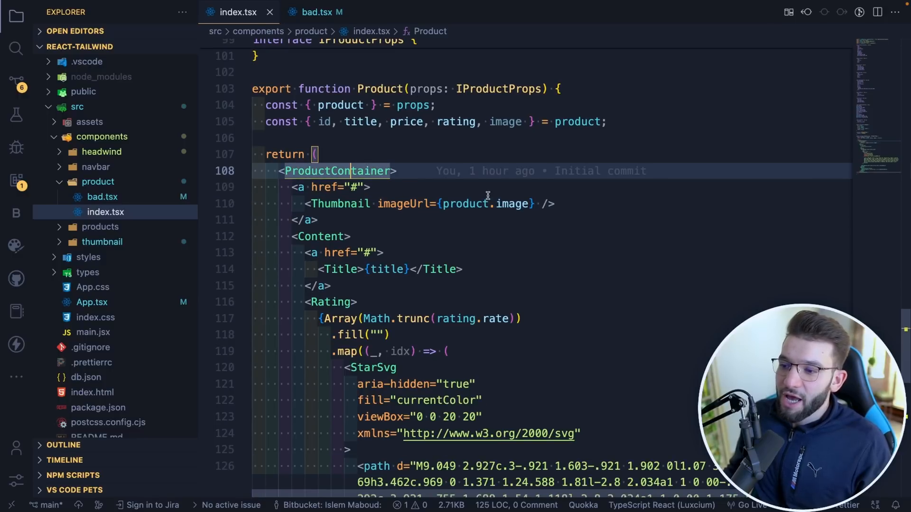
pyautogui.scroll(3)
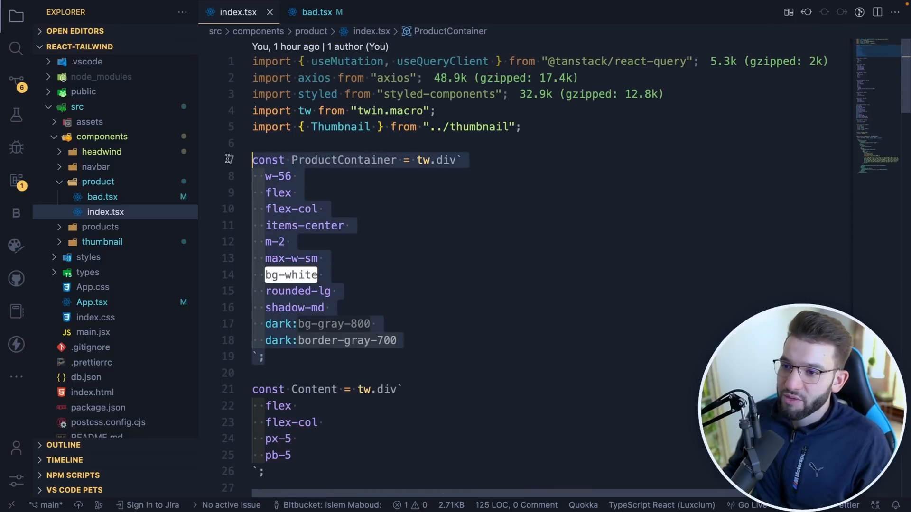
# Add a bg- brand color class to ProductContainer, then move to thumbnail/index.tsx
pyautogui.click(398, 340)
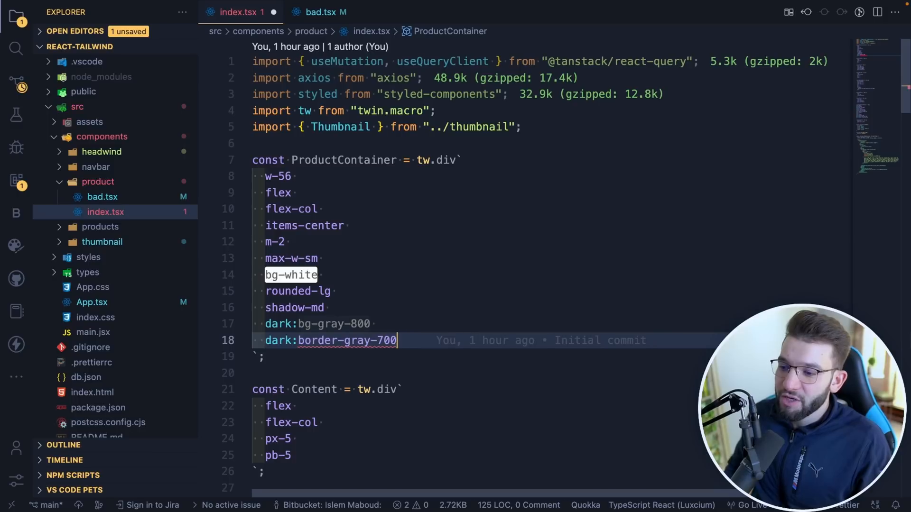
pyautogui.write('bg-adobe')
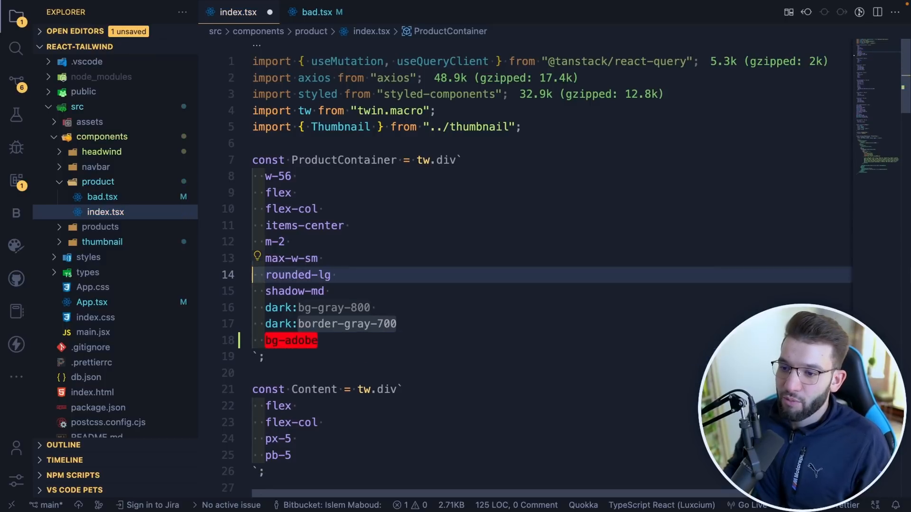
pyautogui.click(106, 257)
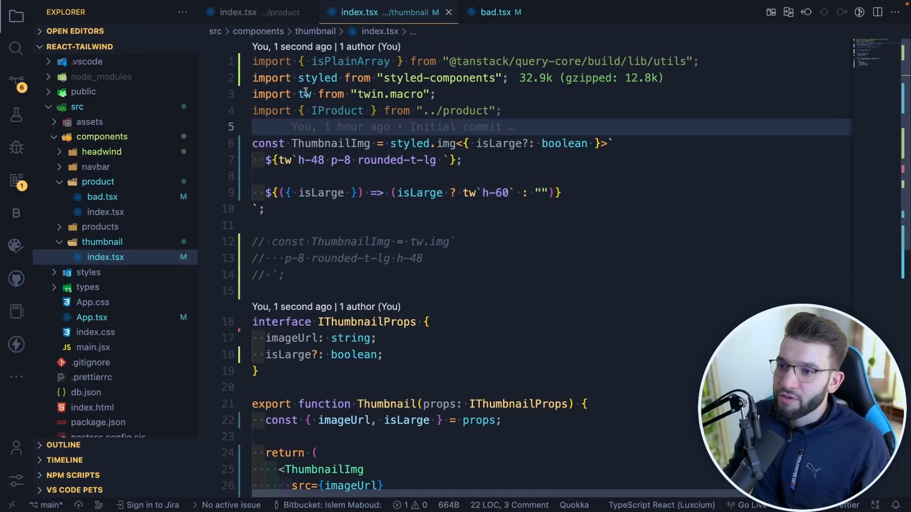
pyautogui.click(411, 143)
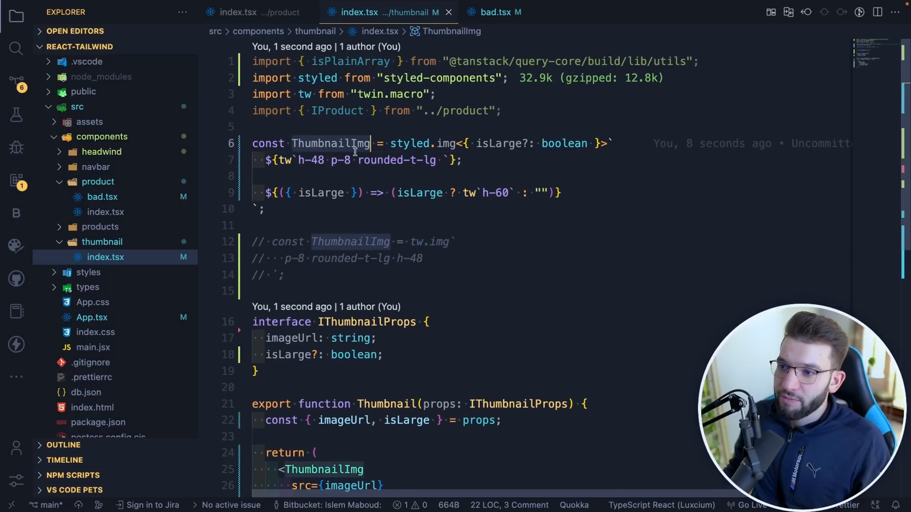
pyautogui.click(262, 209)
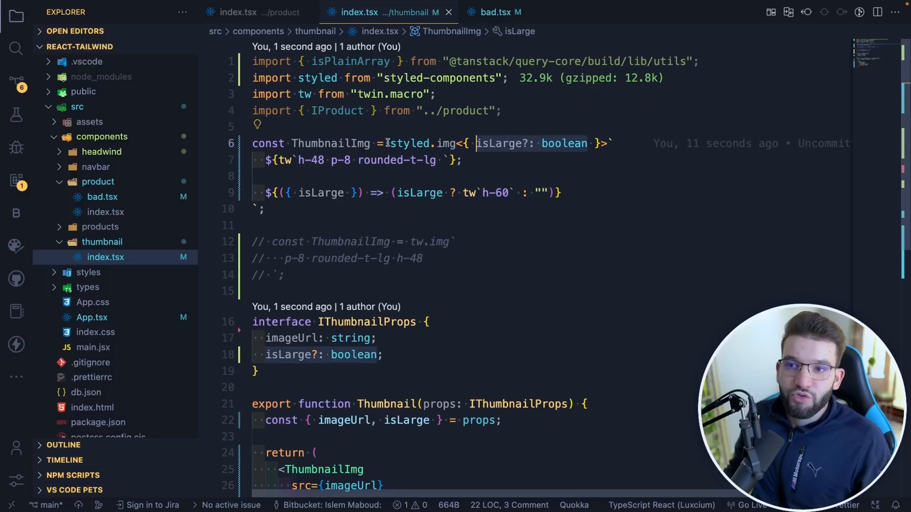
pyautogui.doubleClick(410, 144)
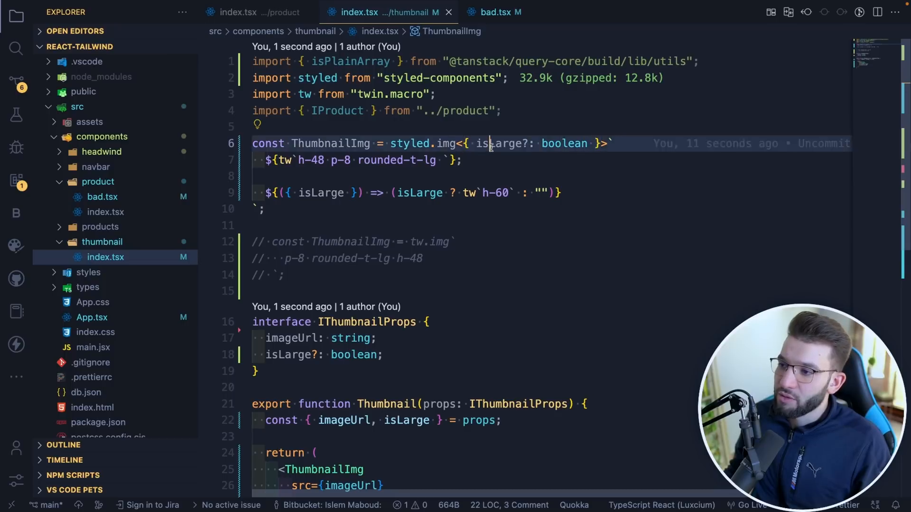
pyautogui.doubleClick(499, 143)
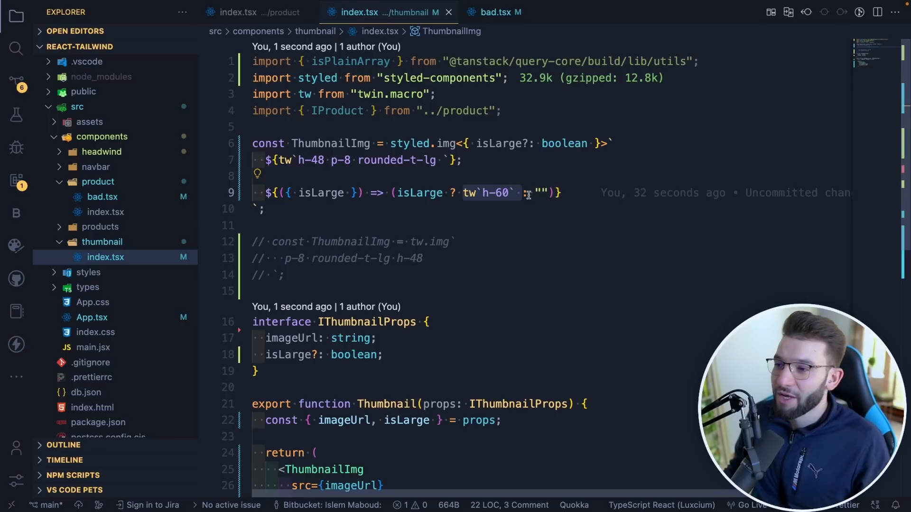
pyautogui.click(16, 181)
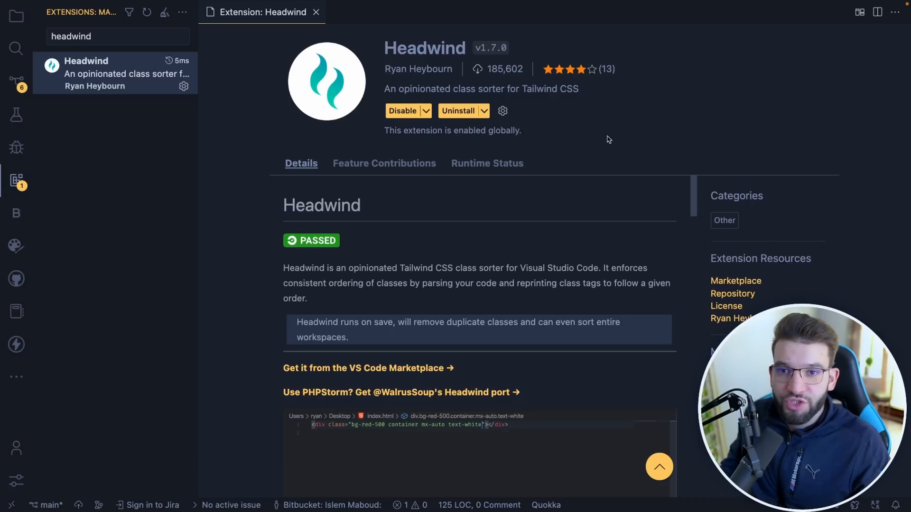
pyautogui.moveTo(342, 191)
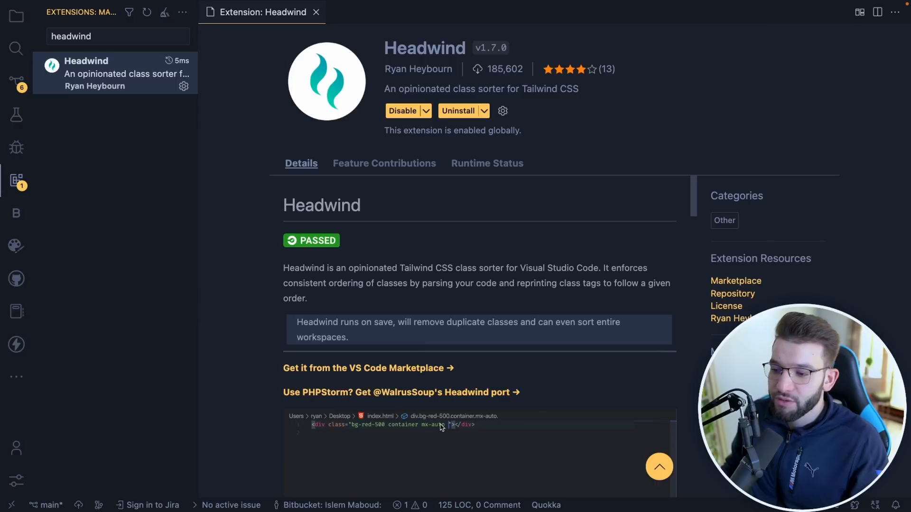
# Scroll the Headwind extension's details page
pyautogui.scroll(-3)
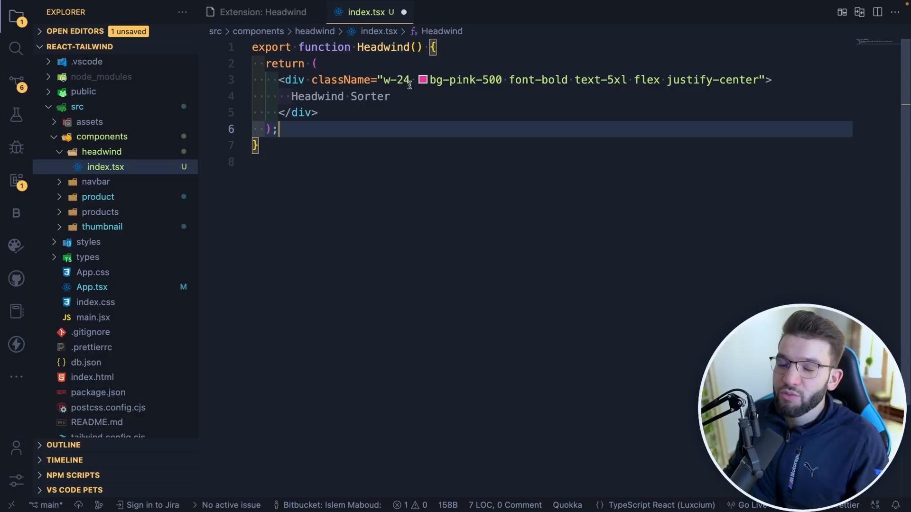
# Save headwind/index.tsx so its classes sort to flex, justify-center, w-24, text-5xl, font-bold, bg-pink-500
pyautogui.click(412, 97)
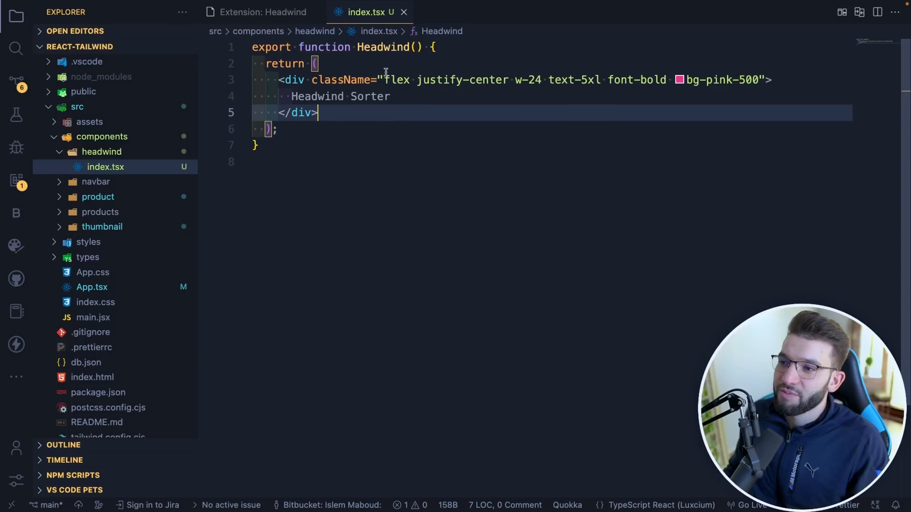
pyautogui.click(394, 80)
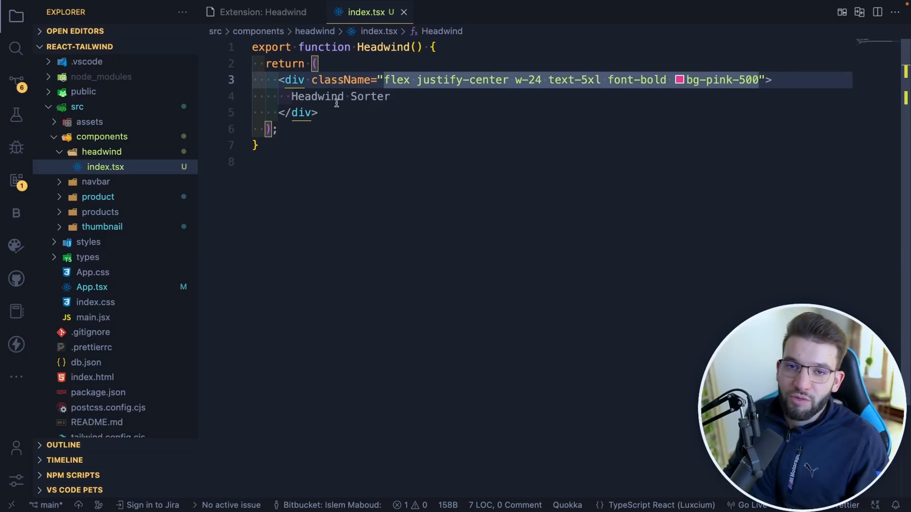
pyautogui.moveTo(395, 79)
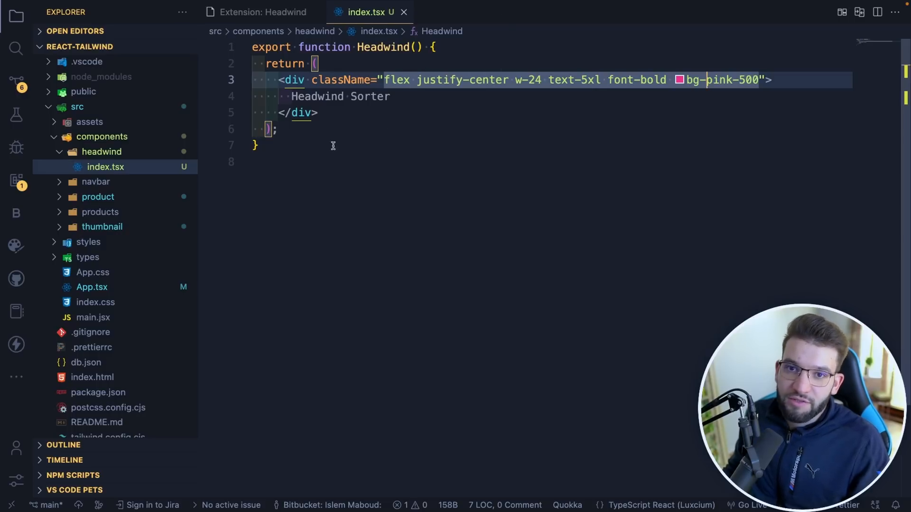
pyautogui.moveTo(341, 180)
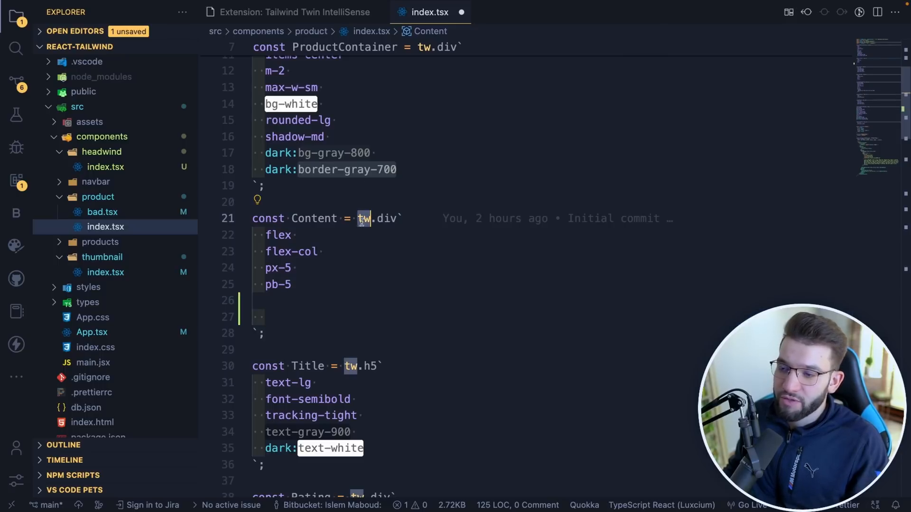
# Give the Content element the bg-linkedin brand background, then move to the Tailwind Twin IntelliSense page
pyautogui.write('bg')
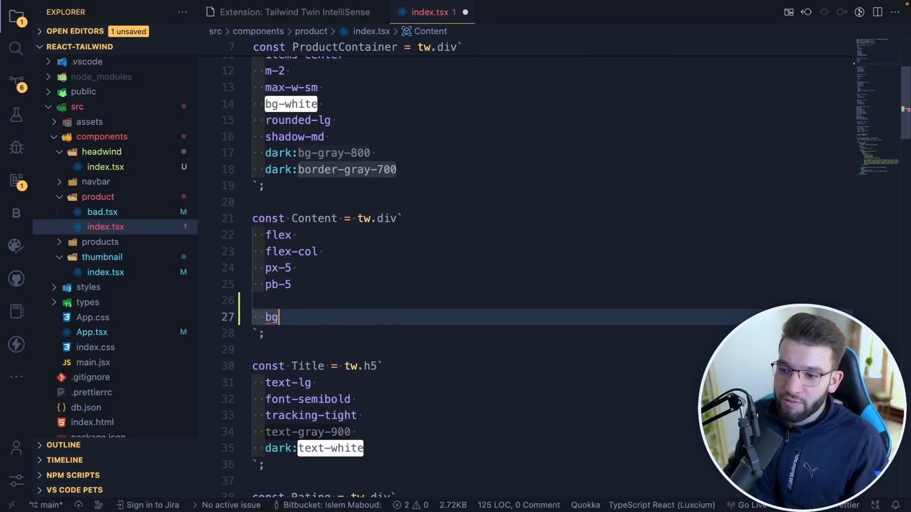
pyautogui.write('-')
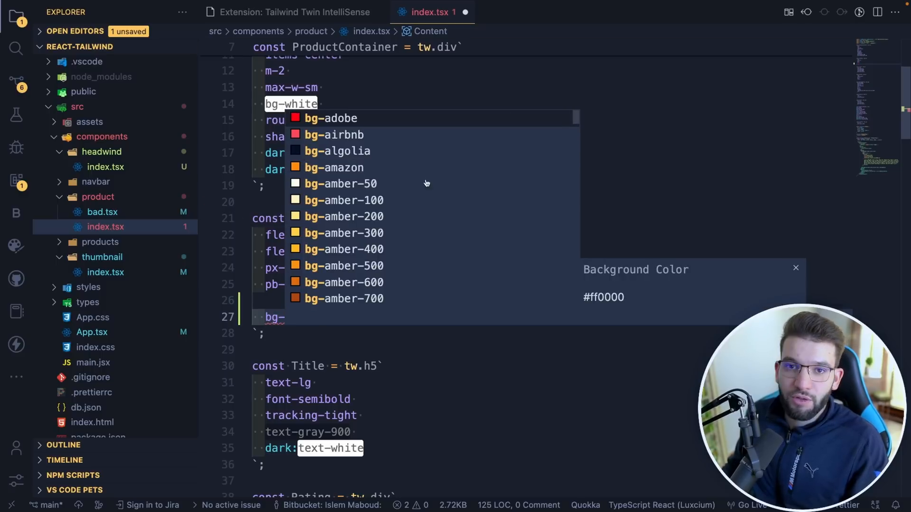
pyautogui.scroll(-3)
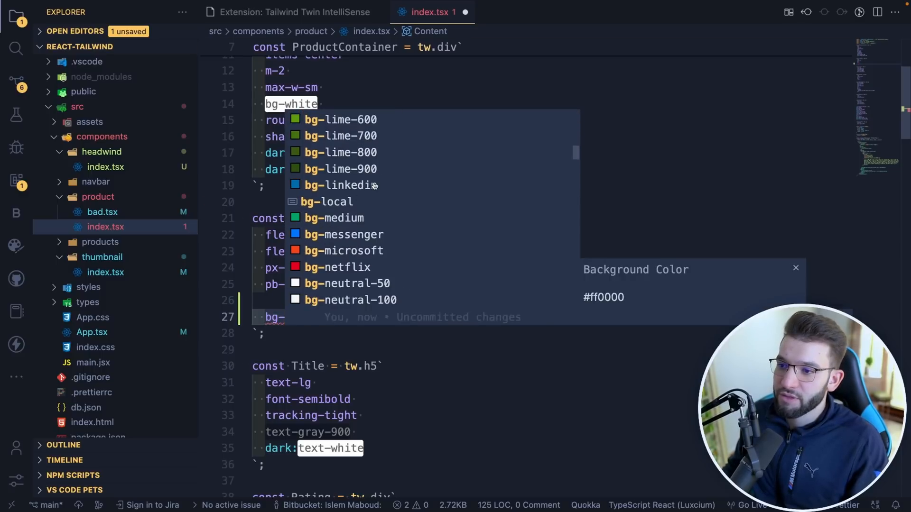
pyautogui.click(340, 185)
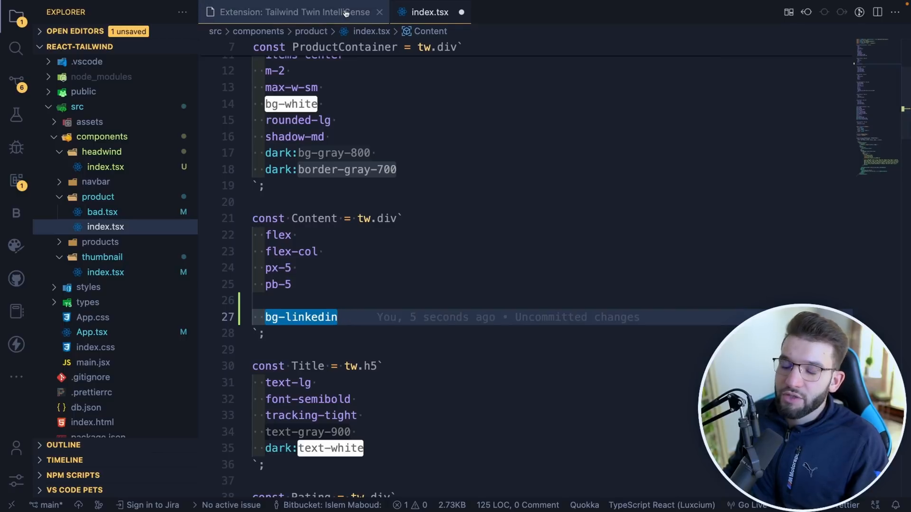
pyautogui.click(291, 12)
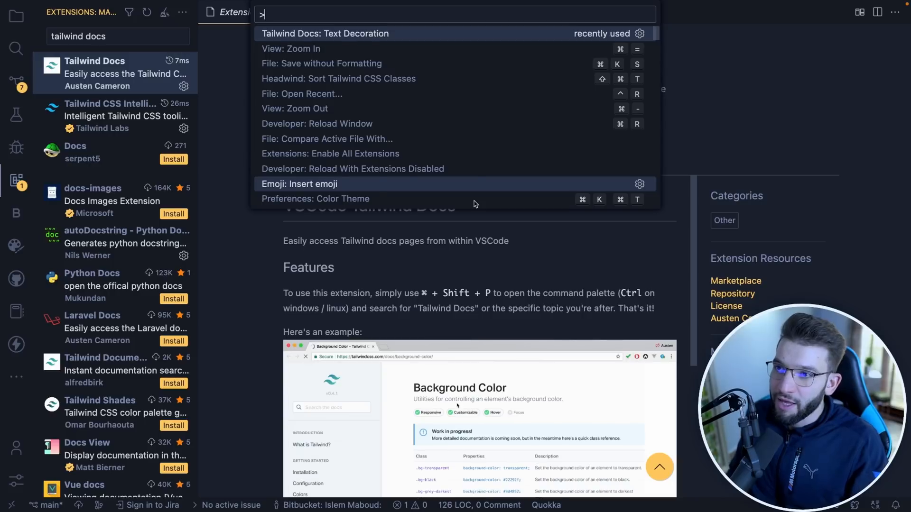
# Filter the Command Palette to Tailwind Docs commands about text utilities
pyautogui.write('tailwind')
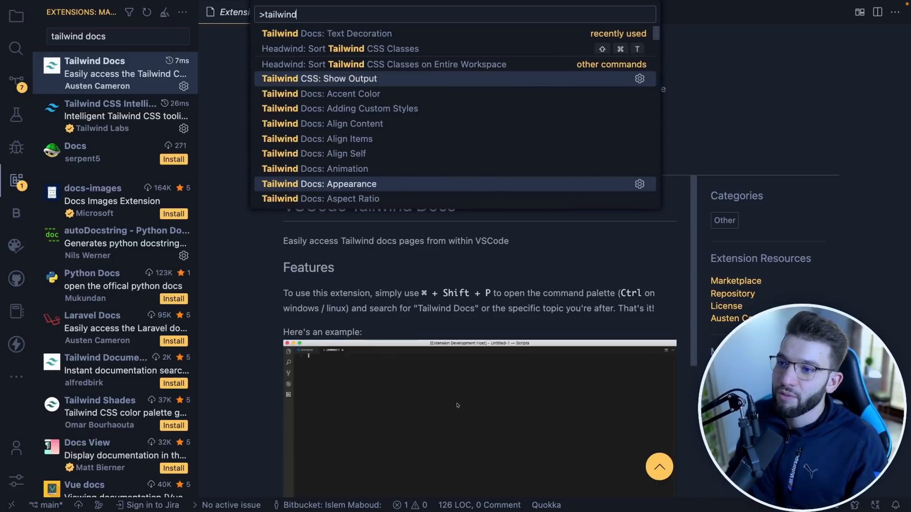
pyautogui.write('text')
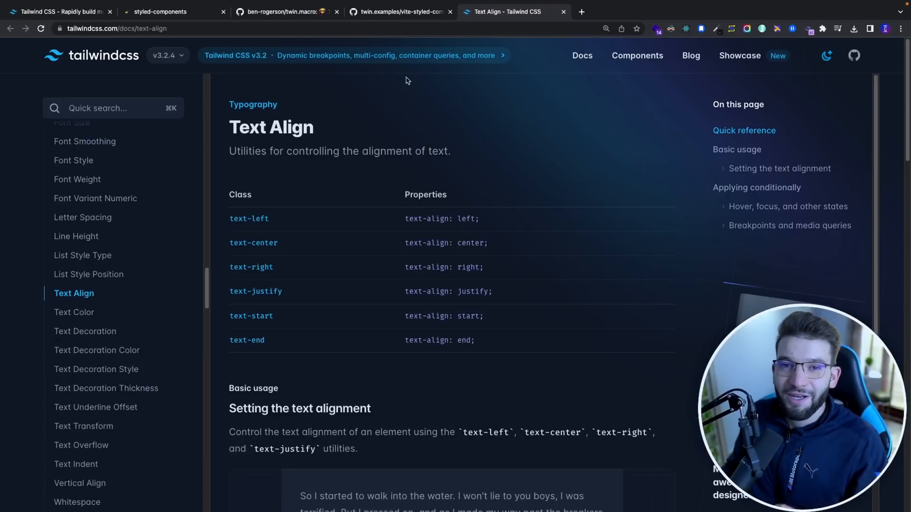
pyautogui.moveTo(400, 177)
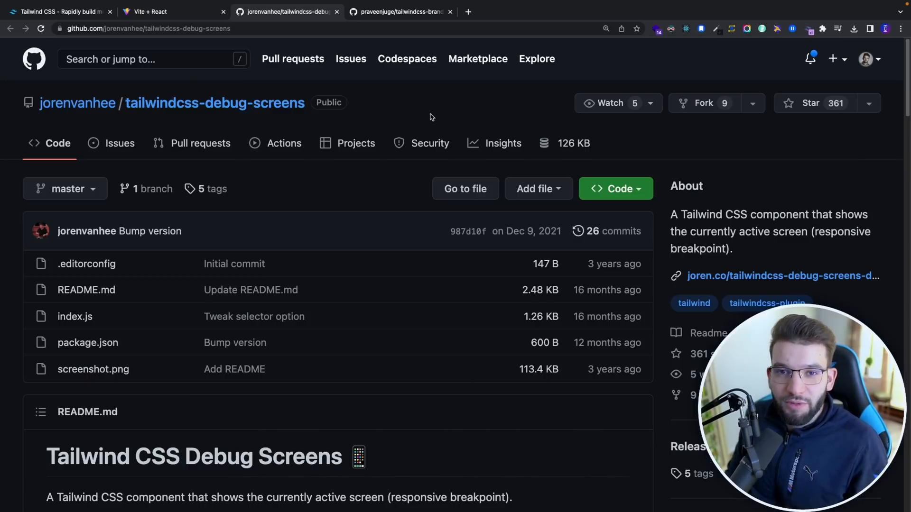
pyautogui.moveTo(286, 148)
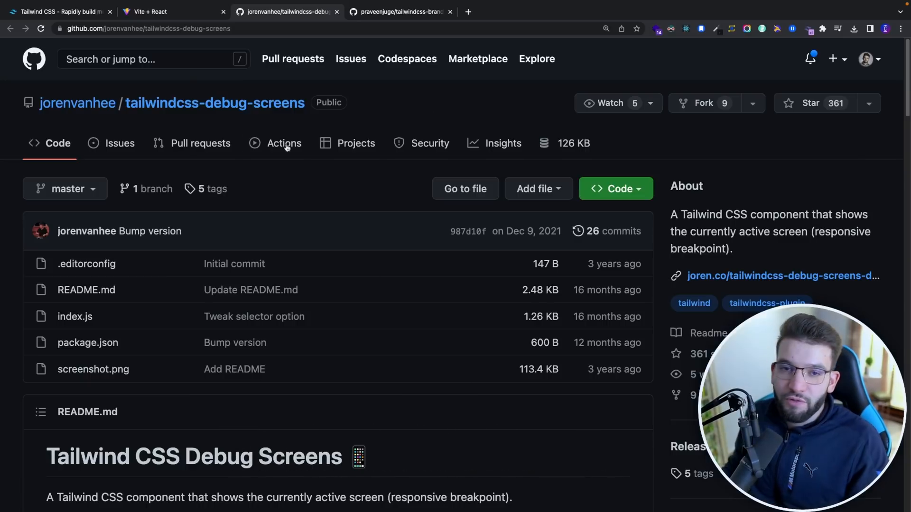
# Scroll to the README demo screenshot of the active-screen badge, then return to the app tab
pyautogui.scroll(-3)
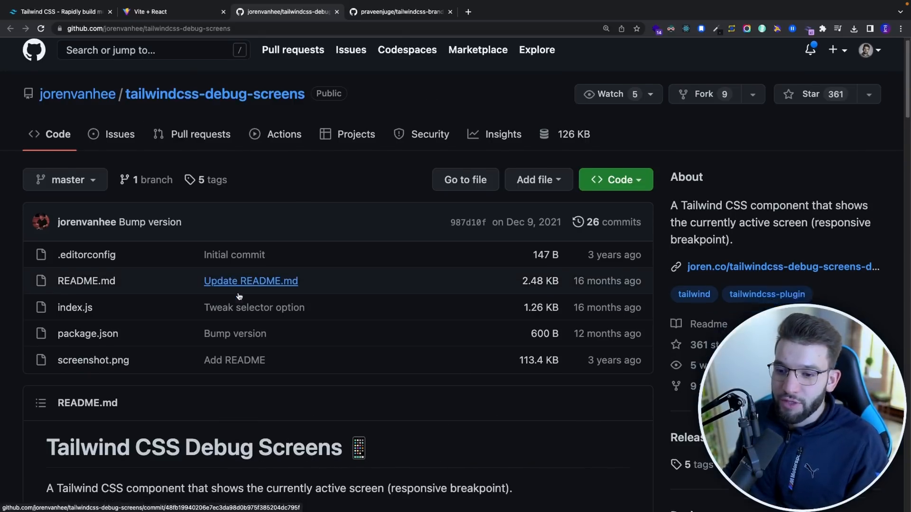
pyautogui.scroll(-3)
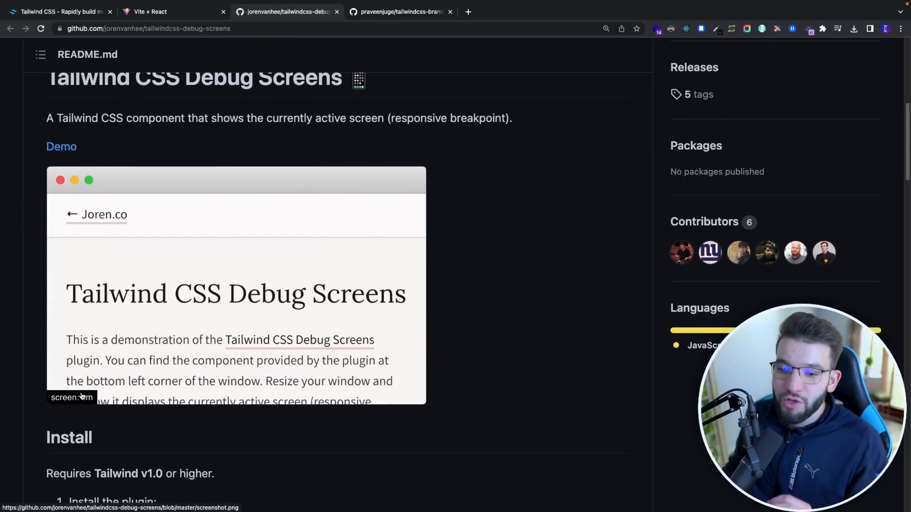
pyautogui.moveTo(62, 375)
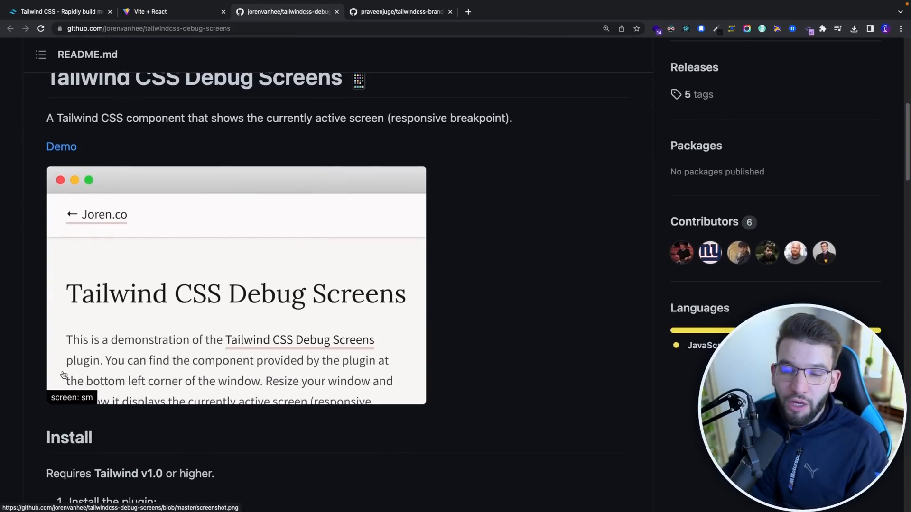
pyautogui.moveTo(86, 180)
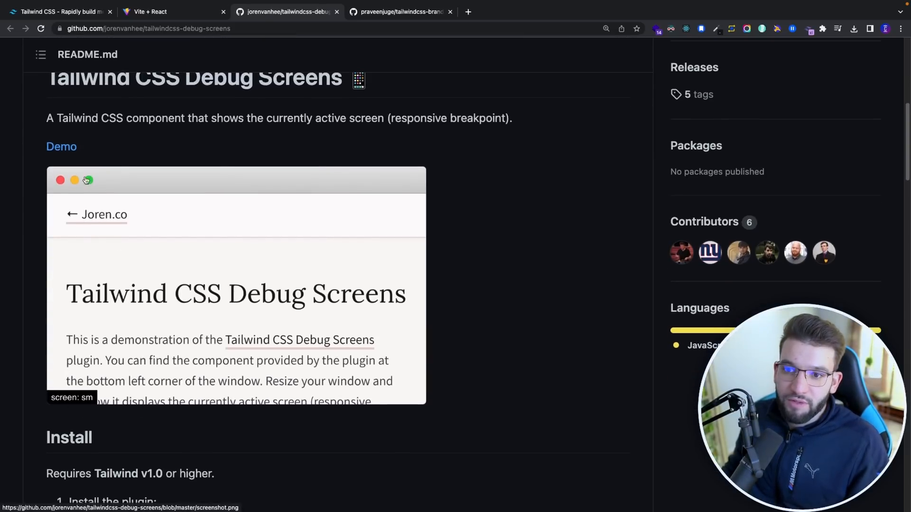
pyautogui.moveTo(304, 348)
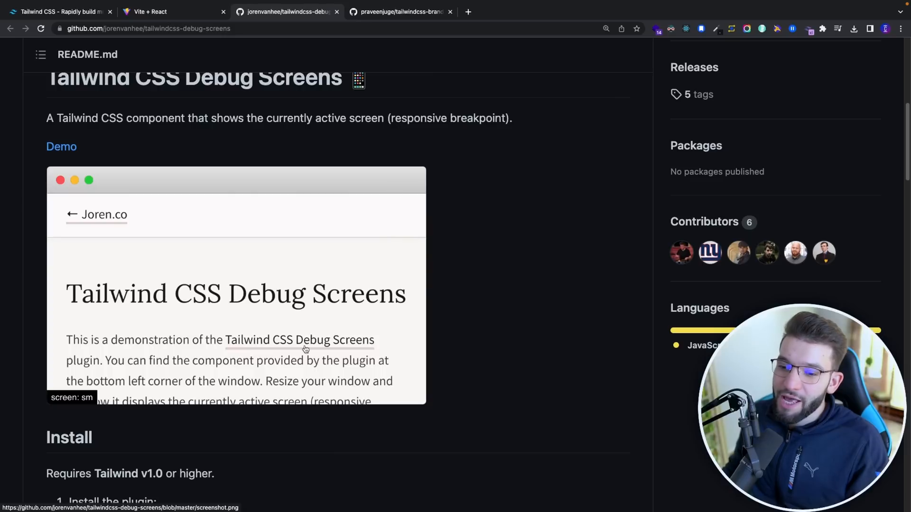
pyautogui.moveTo(93, 400)
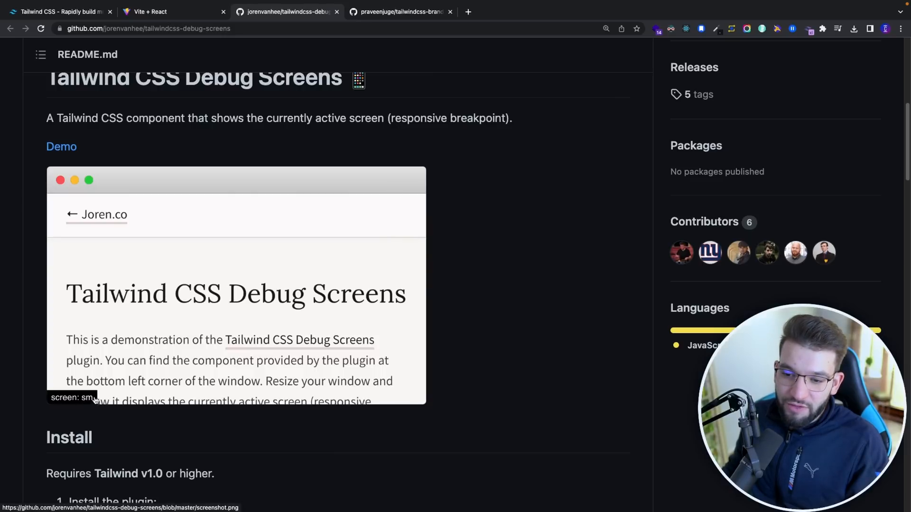
pyautogui.moveTo(533, 251)
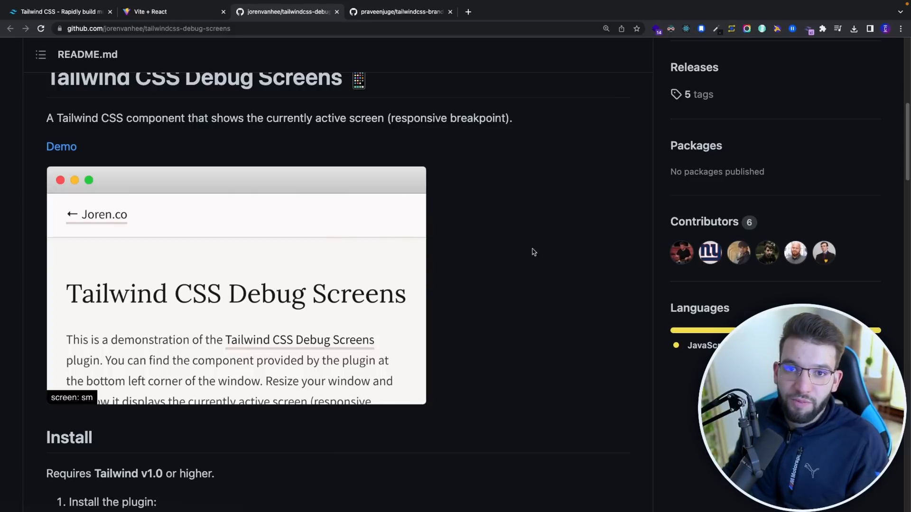
pyautogui.moveTo(470, 271)
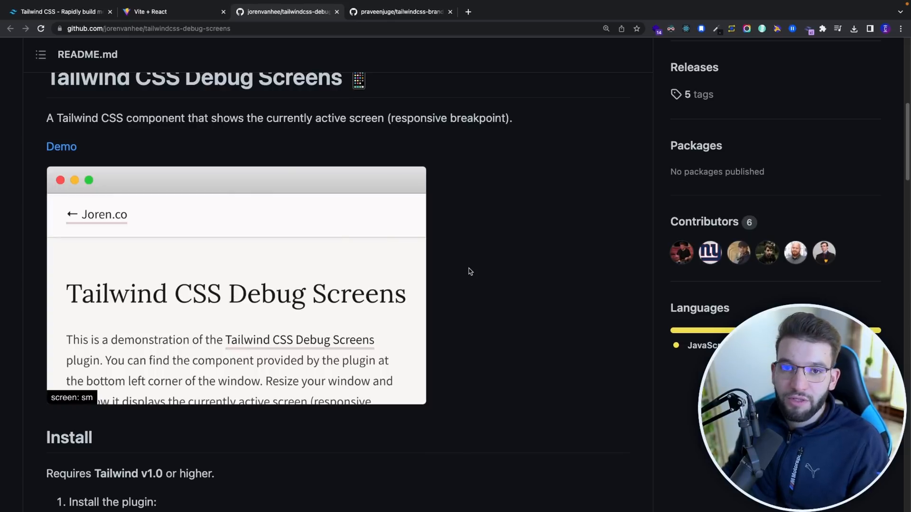
pyautogui.click(169, 11)
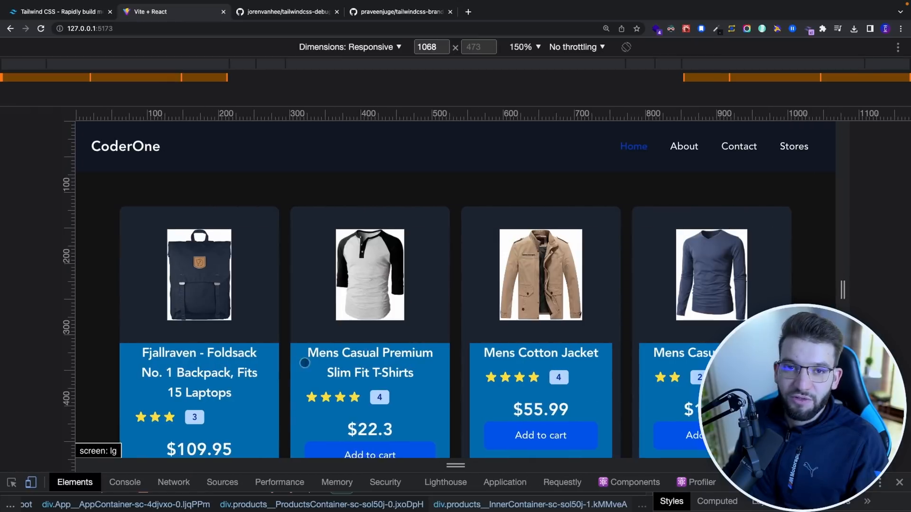
pyautogui.moveTo(261, 254)
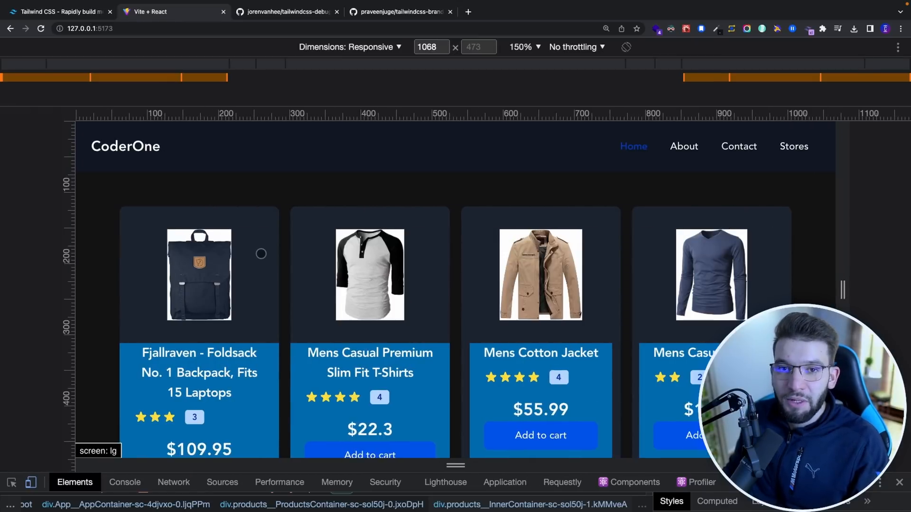
pyautogui.moveTo(426, 193)
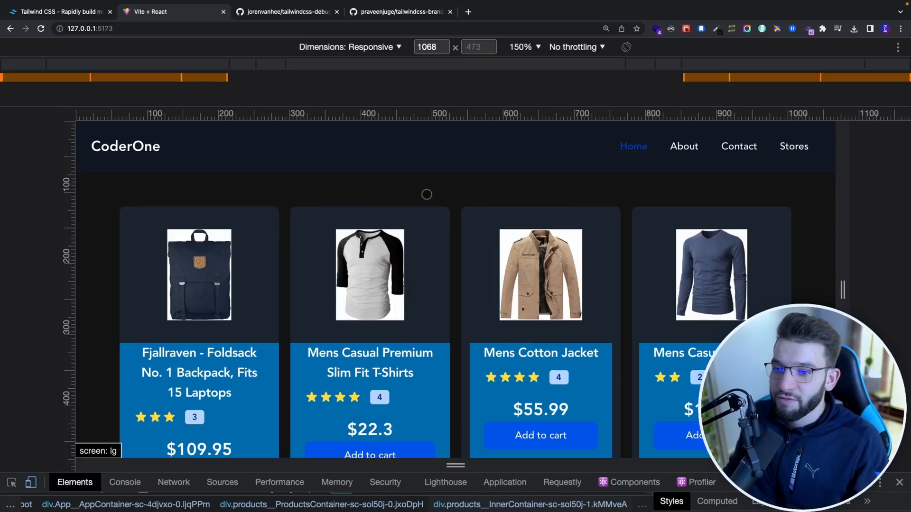
pyautogui.moveTo(470, 200)
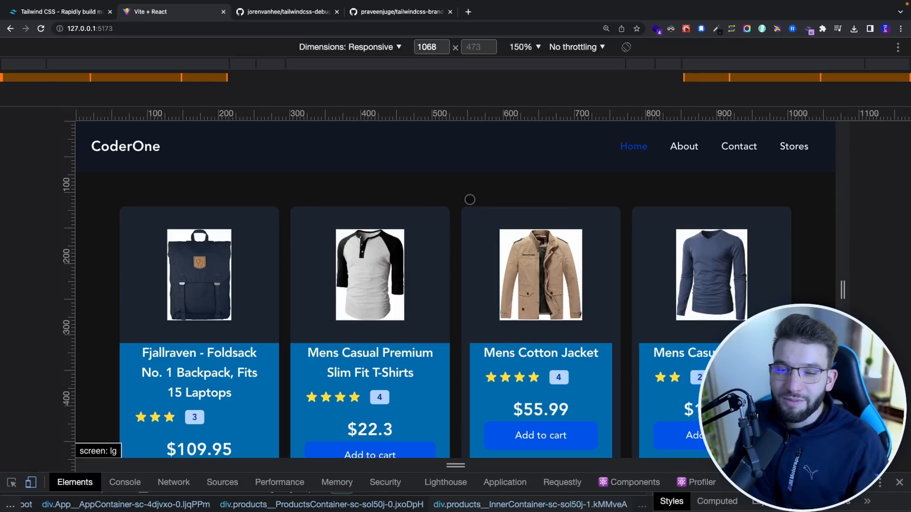
# Switch from the app's screen: lg badge page to the tailwindcss-brand-colors repository tab
pyautogui.click(400, 11)
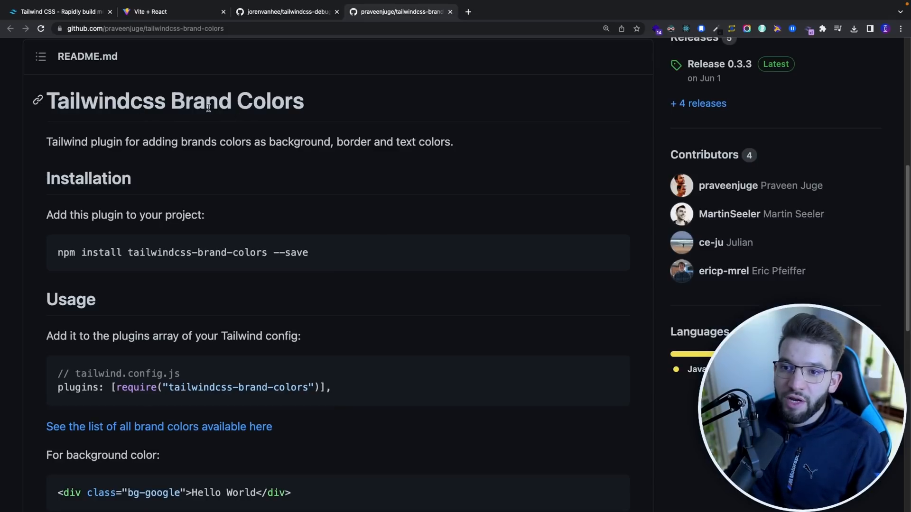
# Scroll to the Usage examples and select the bg-google class name
pyautogui.scroll(-3)
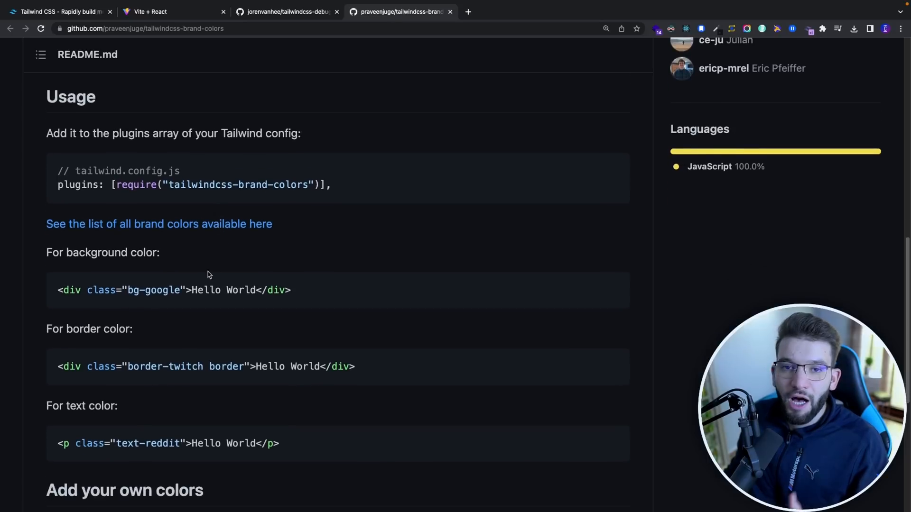
pyautogui.moveTo(199, 270)
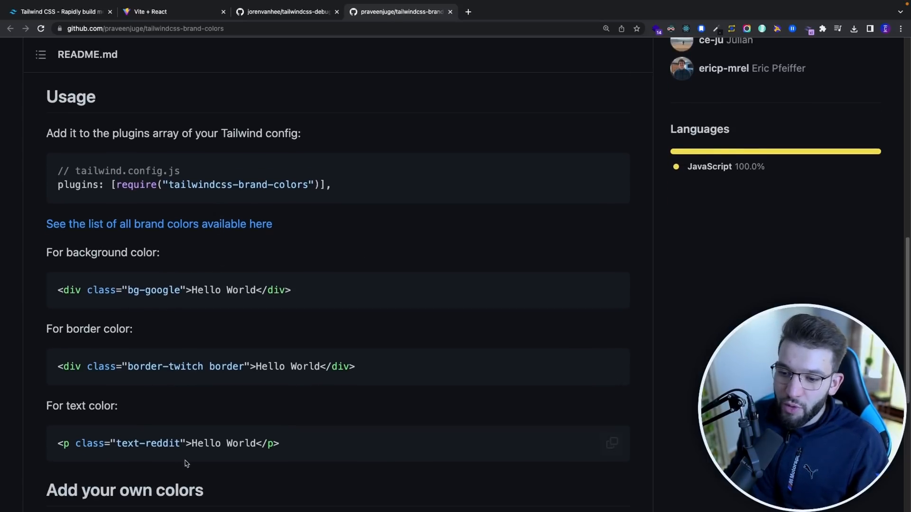
pyautogui.moveTo(162, 290)
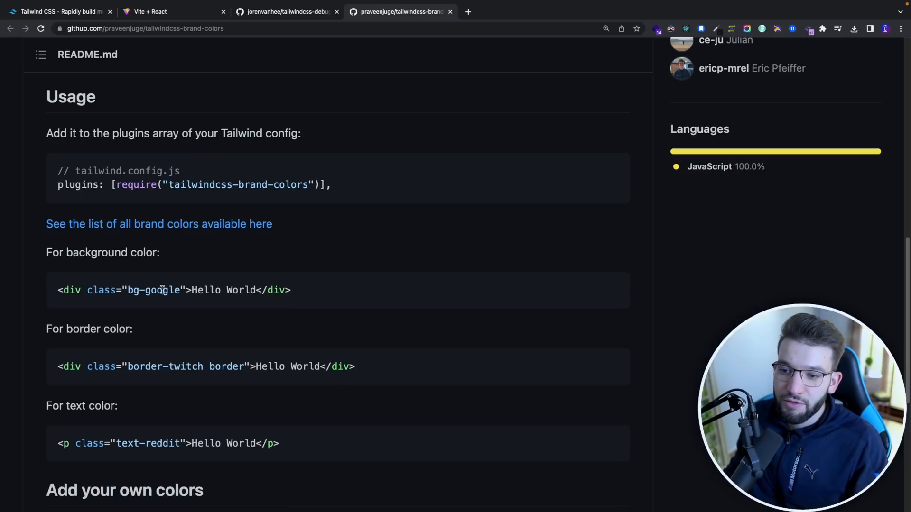
pyautogui.doubleClick(163, 290)
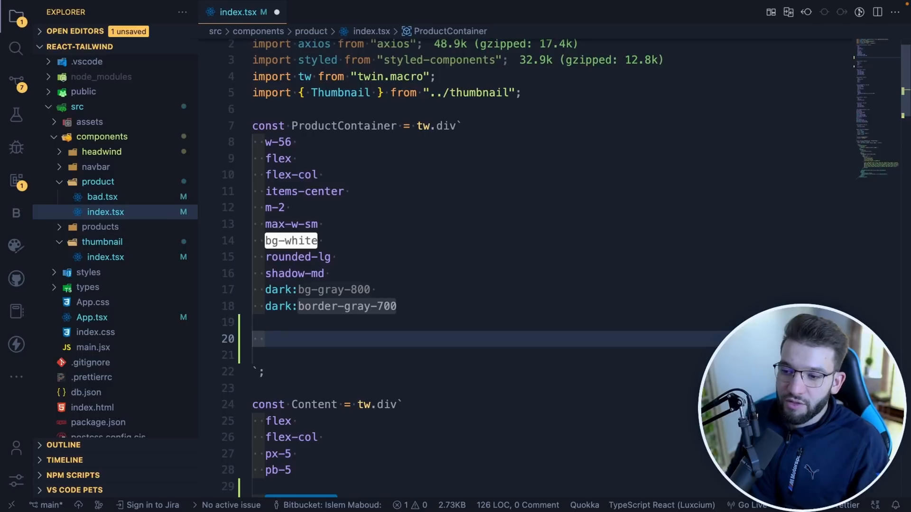
# Add text-airbnb and bg-adobe classes to the ProductContainer tw.div and view package.json
pyautogui.write('text-airbnb')
pyautogui.write('bg-adobe')
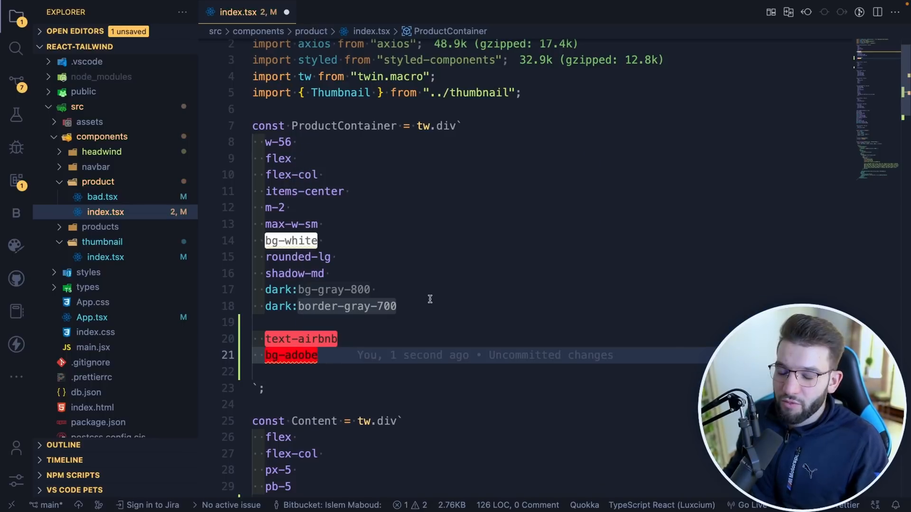
pyautogui.moveTo(315, 312)
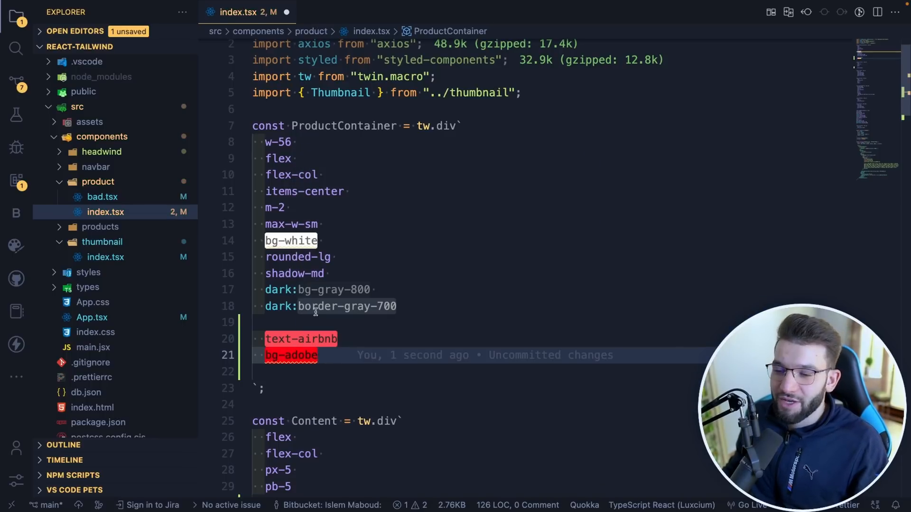
pyautogui.click(98, 309)
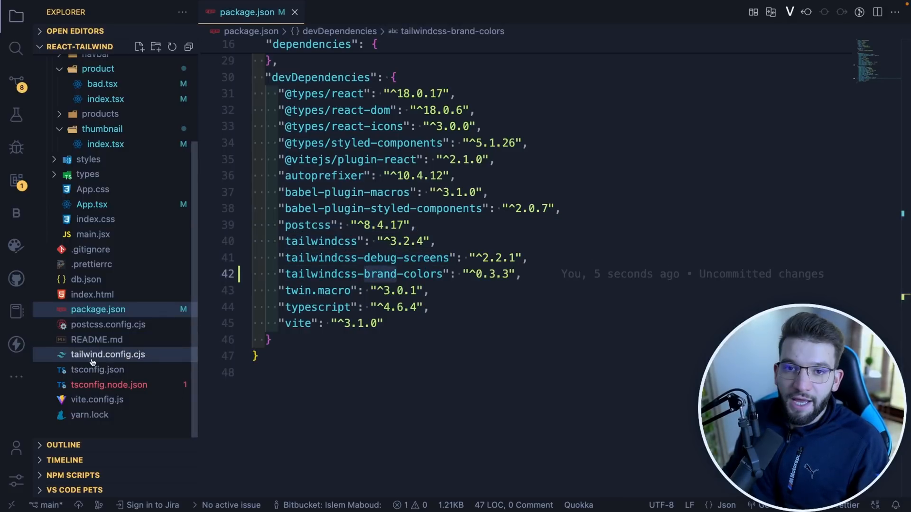
# Open tailwind.config.cjs and focus its plugins array listing brand-colors and debug-screens
pyautogui.click(107, 354)
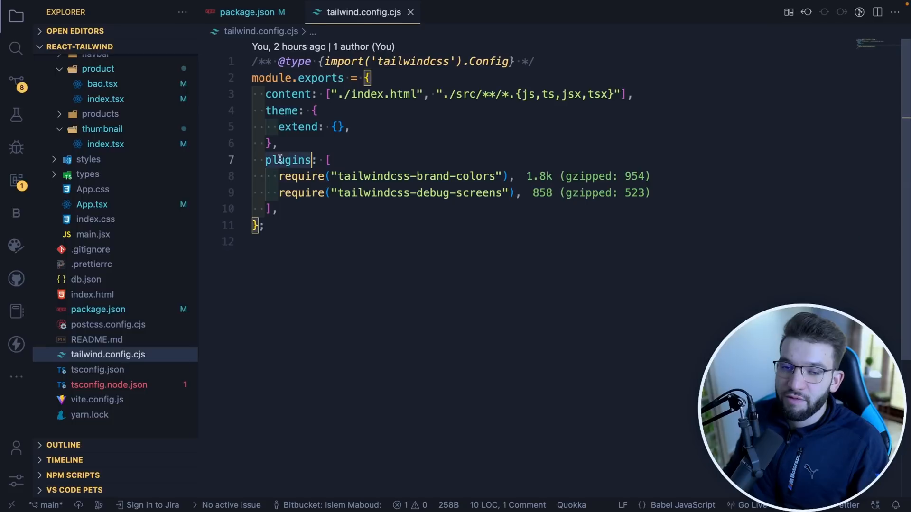
pyautogui.click(514, 177)
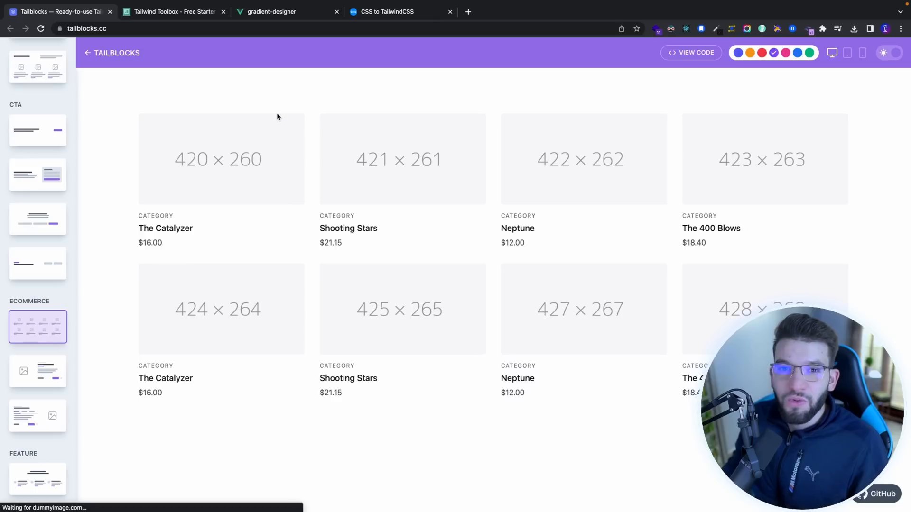
pyautogui.moveTo(265, 103)
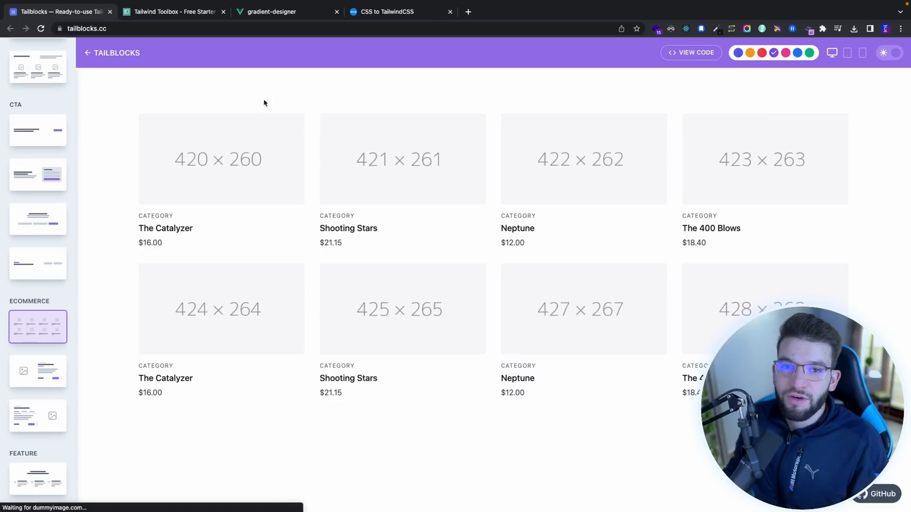
pyautogui.moveTo(338, 169)
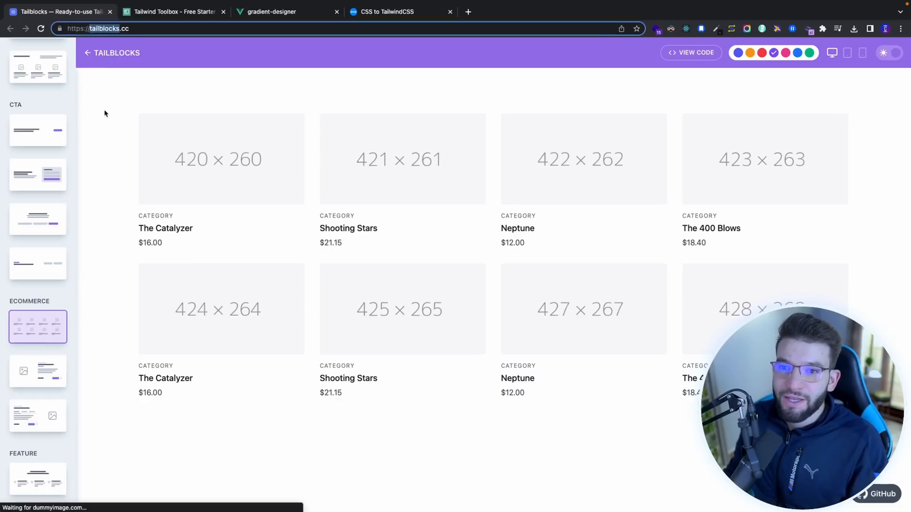
pyautogui.moveTo(190, 90)
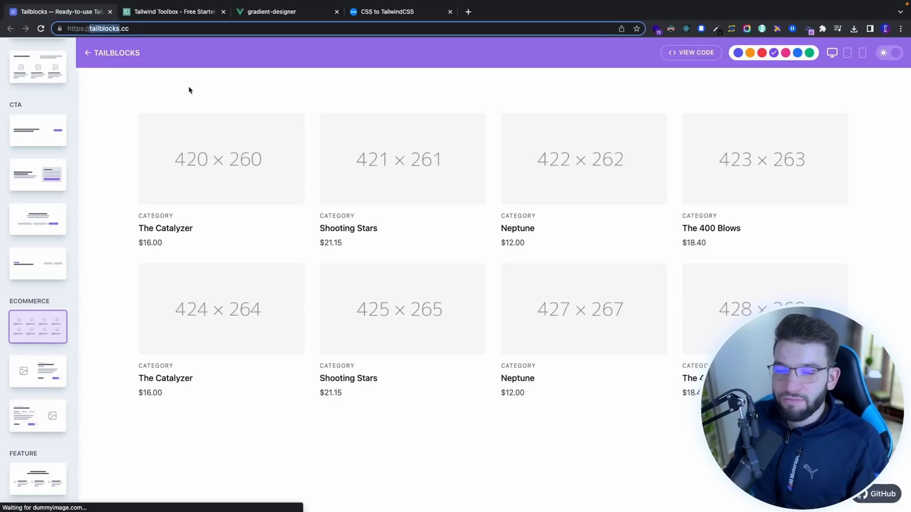
pyautogui.moveTo(357, 151)
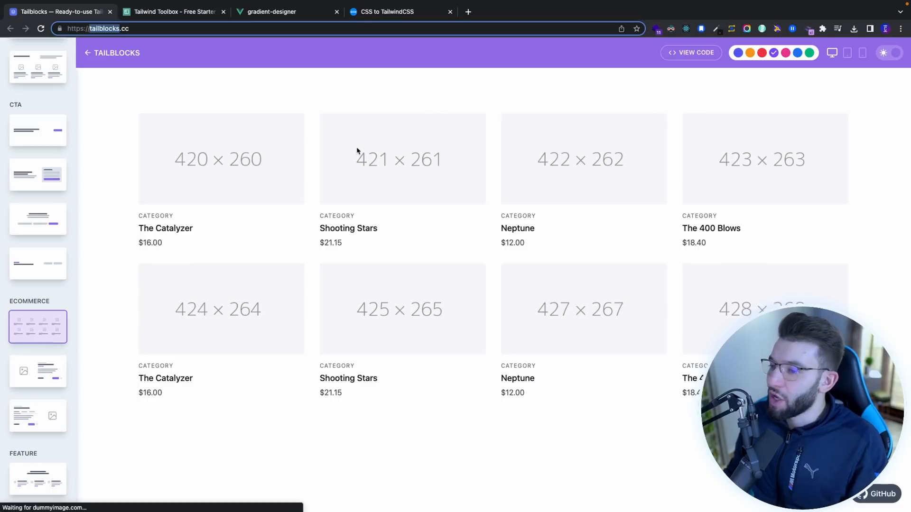
pyautogui.moveTo(190, 200)
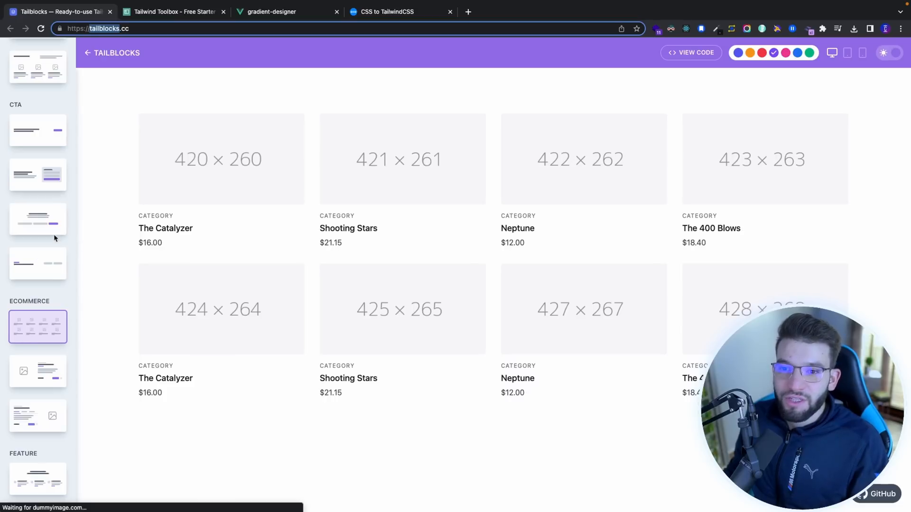
pyautogui.moveTo(34, 338)
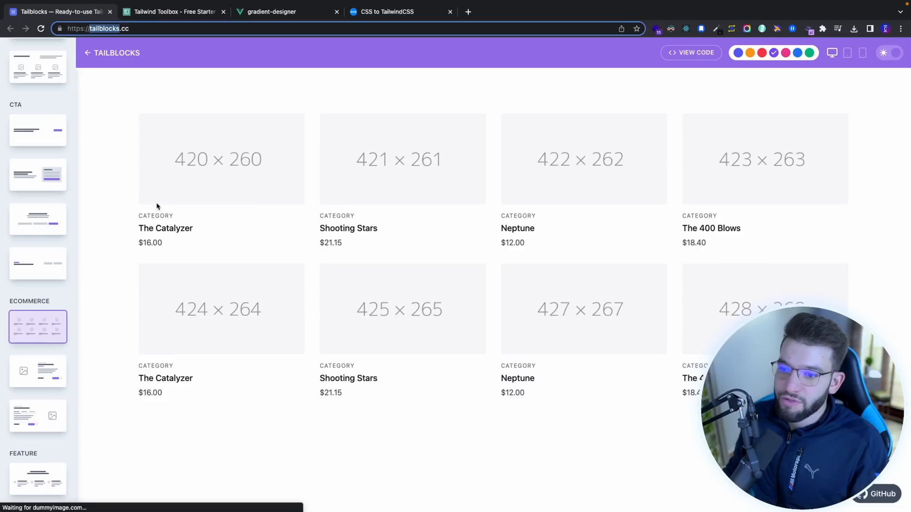
pyautogui.moveTo(282, 175)
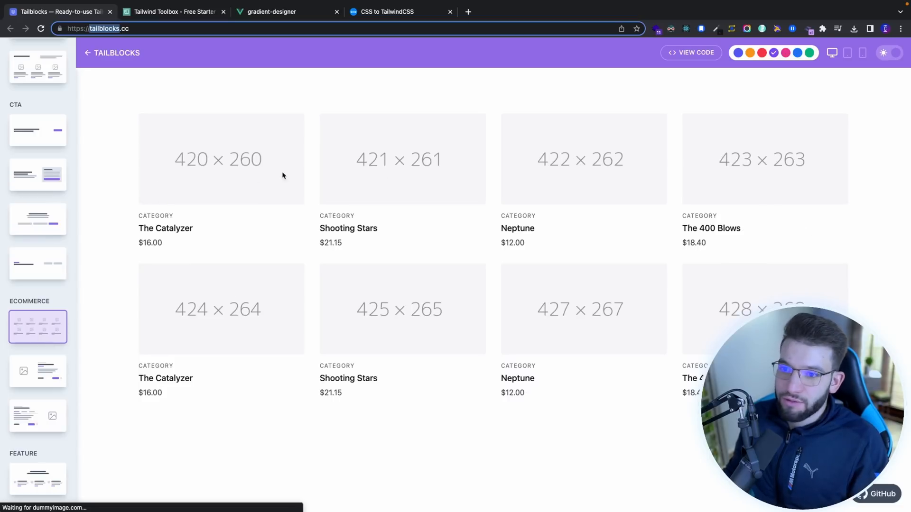
pyautogui.moveTo(536, 154)
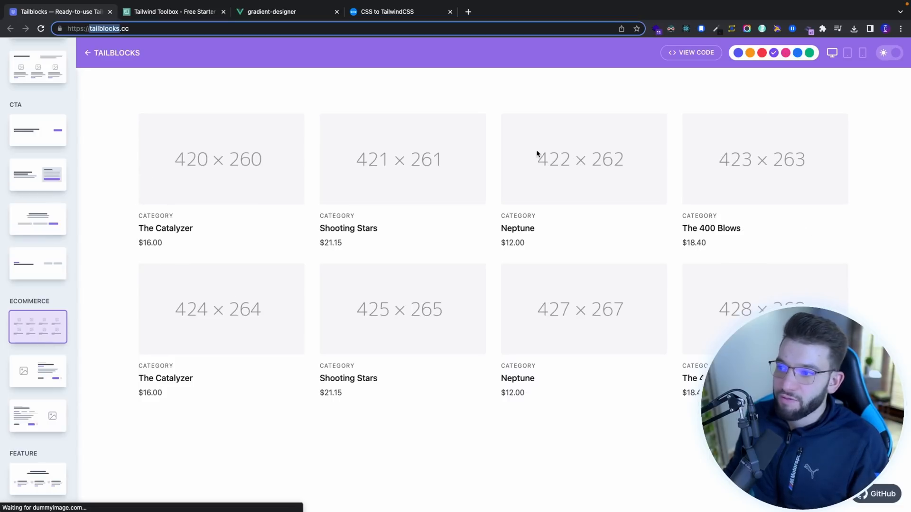
# Show the product grid's HTML code, then preview two call-to-action blocks and the three-column feature block
pyautogui.click(690, 52)
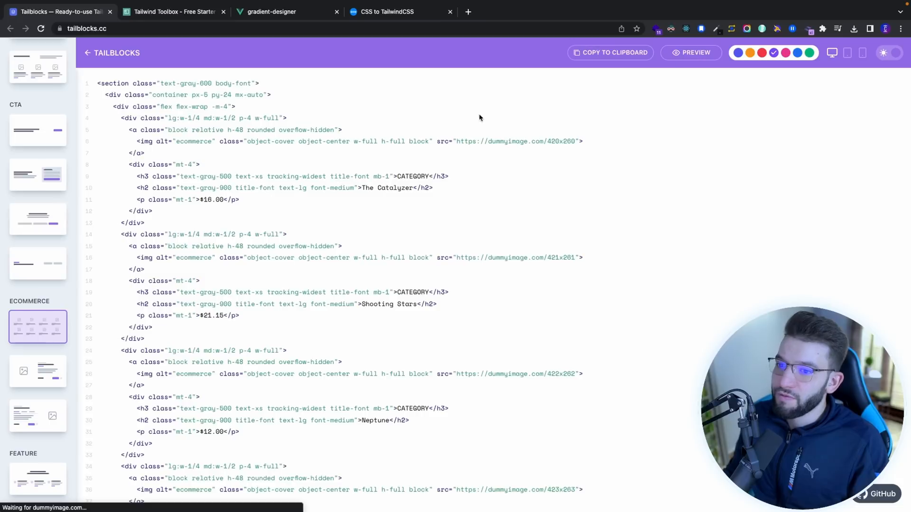
pyautogui.scroll(-3)
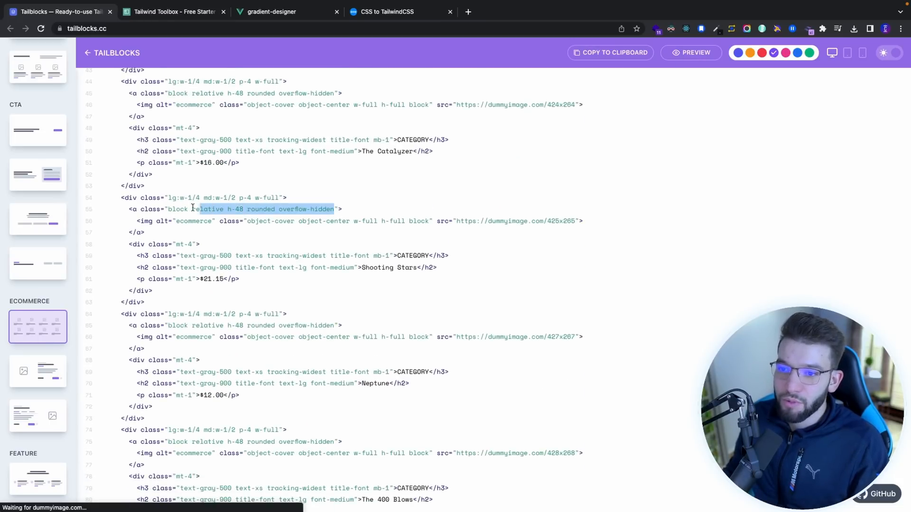
pyautogui.click(38, 130)
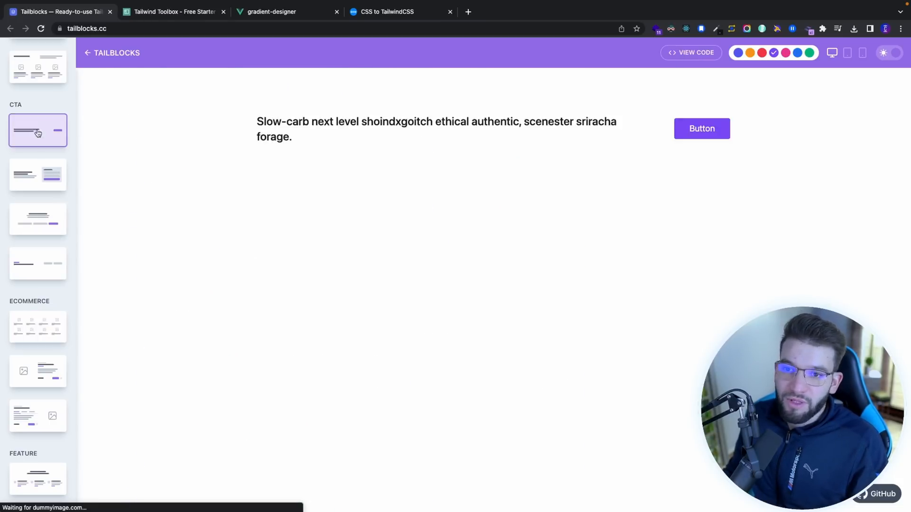
pyautogui.click(37, 175)
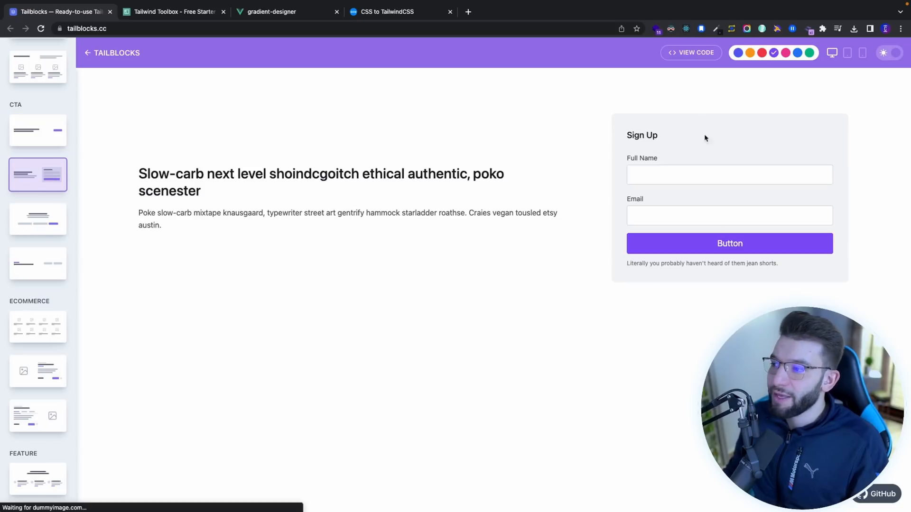
pyautogui.click(38, 477)
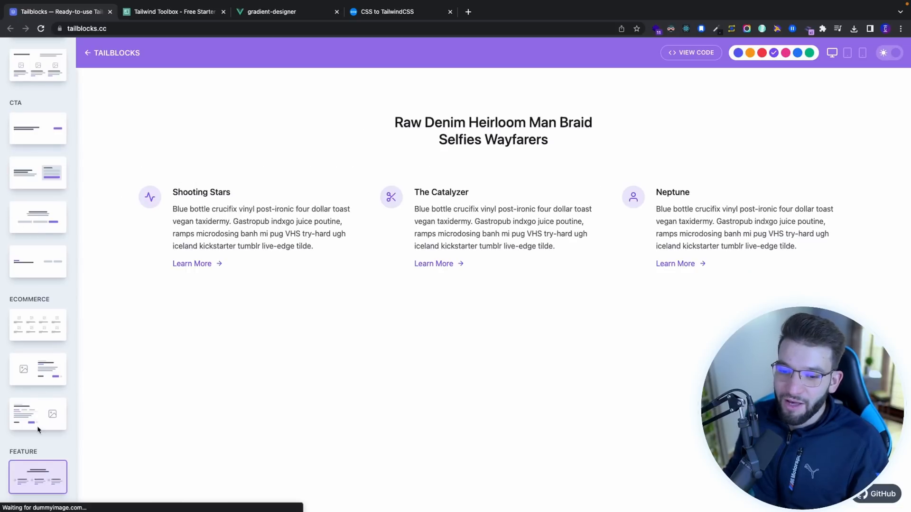
# Preview the first footer block, show its HTML code, and move to the Tailwind Toolbox site
pyautogui.scroll(-3)
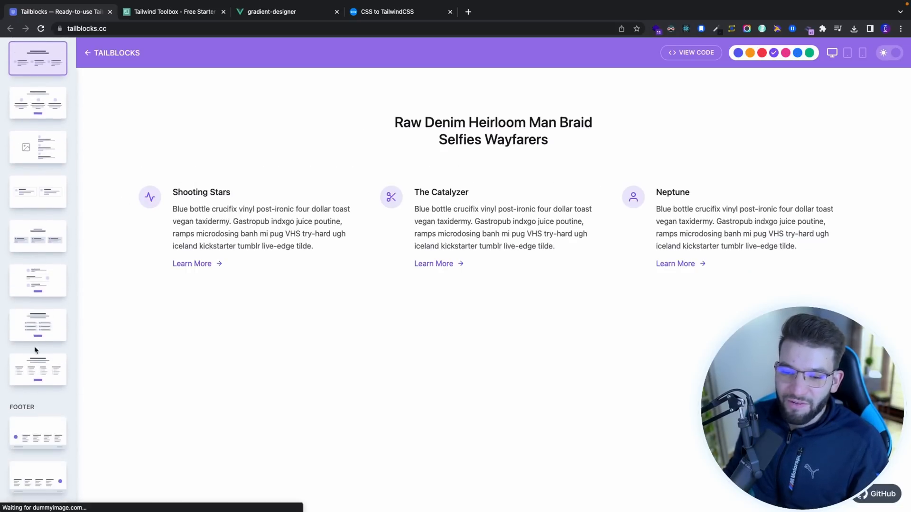
pyautogui.click(37, 303)
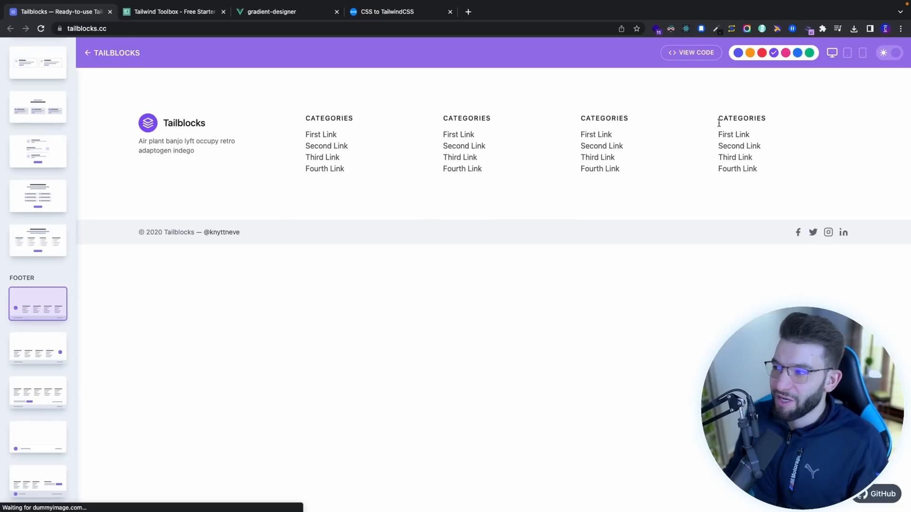
pyautogui.click(691, 52)
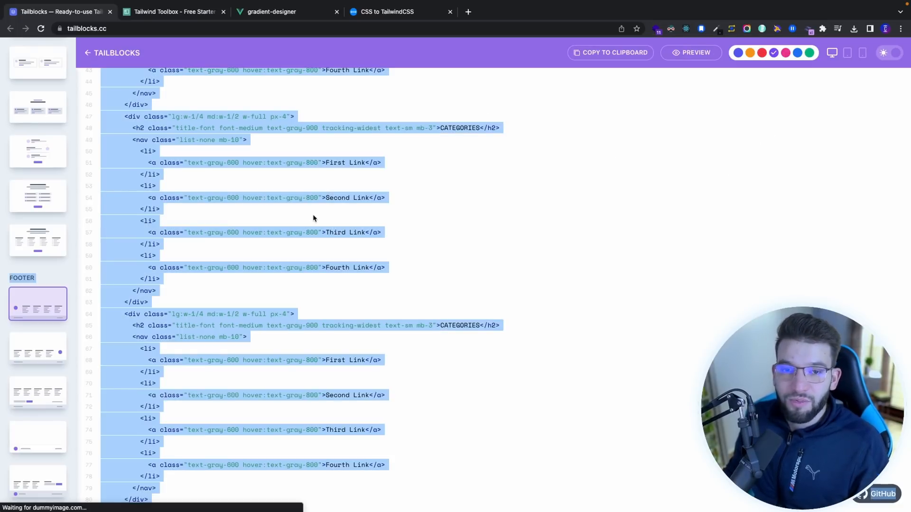
pyautogui.moveTo(378, 215)
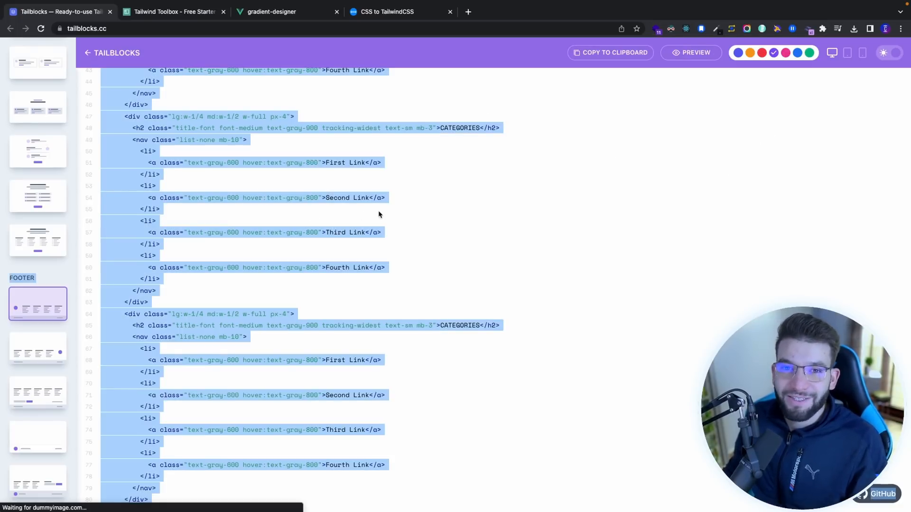
pyautogui.click(172, 11)
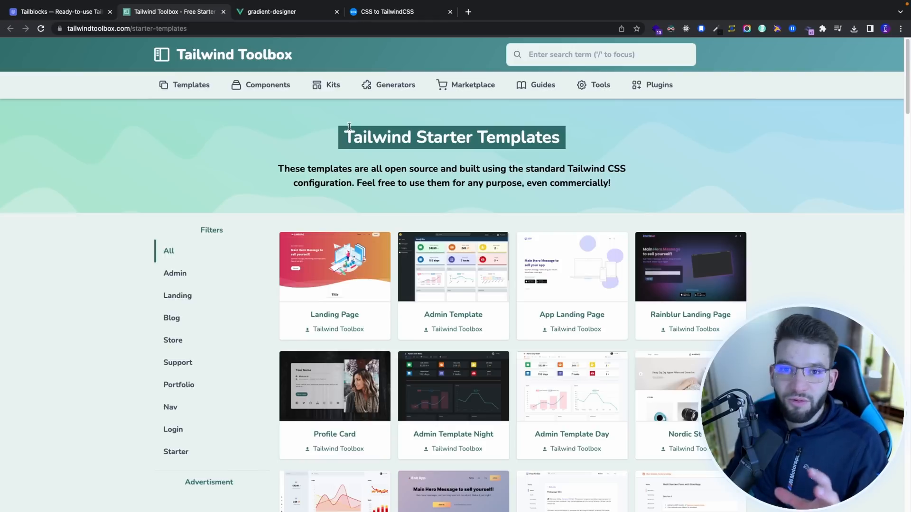
pyautogui.moveTo(633, 188)
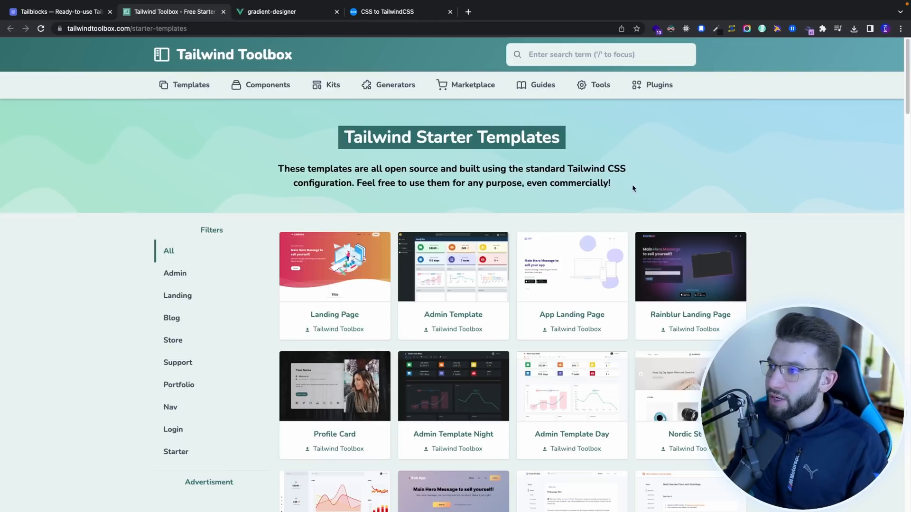
# Leave the Starter Templates gallery for the Gradient Designer tab
pyautogui.click(286, 11)
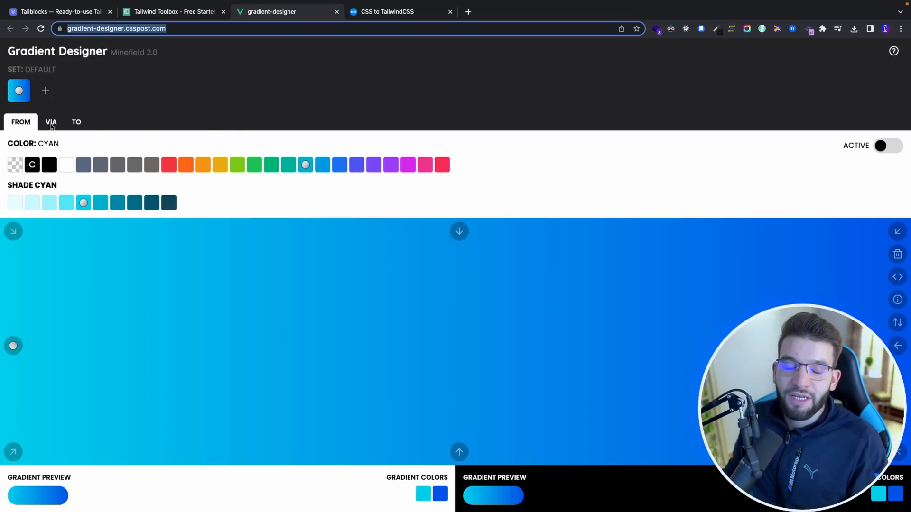
pyautogui.moveTo(497, 228)
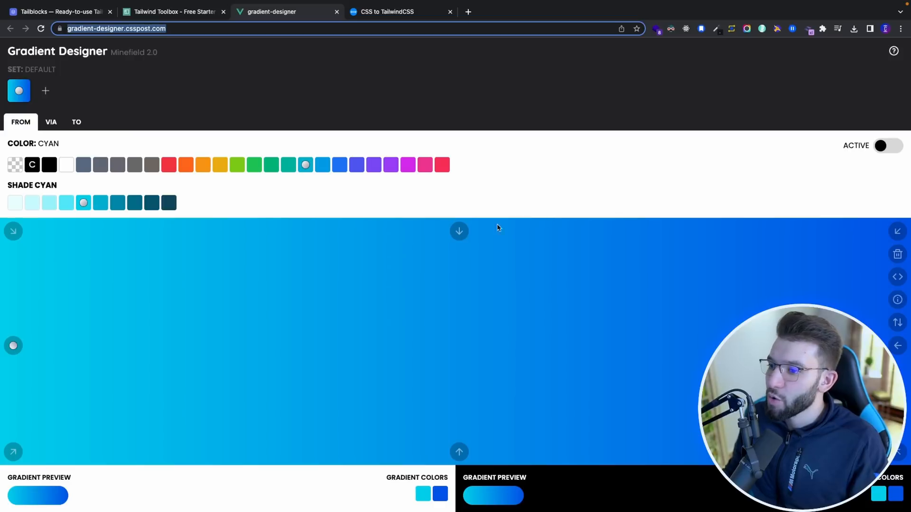
pyautogui.moveTo(410, 405)
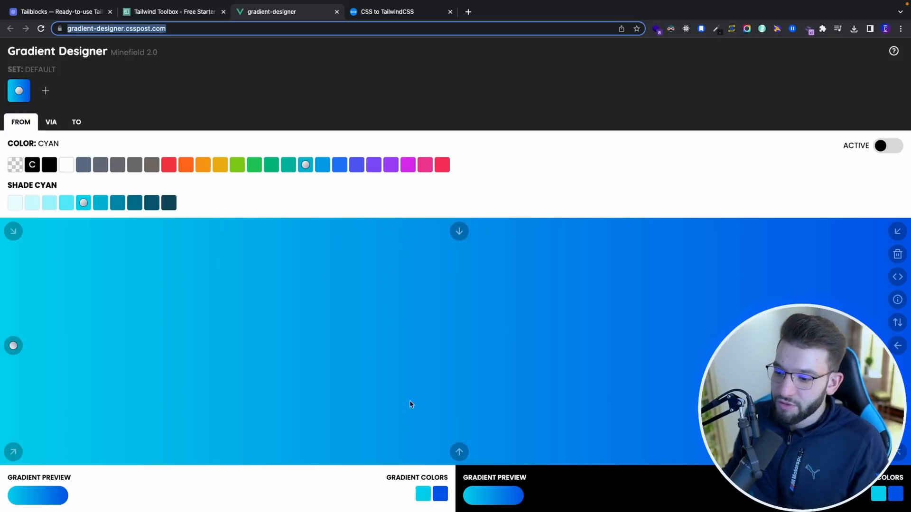
# Set the From colour to rose, then warm gray, confirm the To colour is blue, and move to the CSS to TailwindCSS converter
pyautogui.click(441, 164)
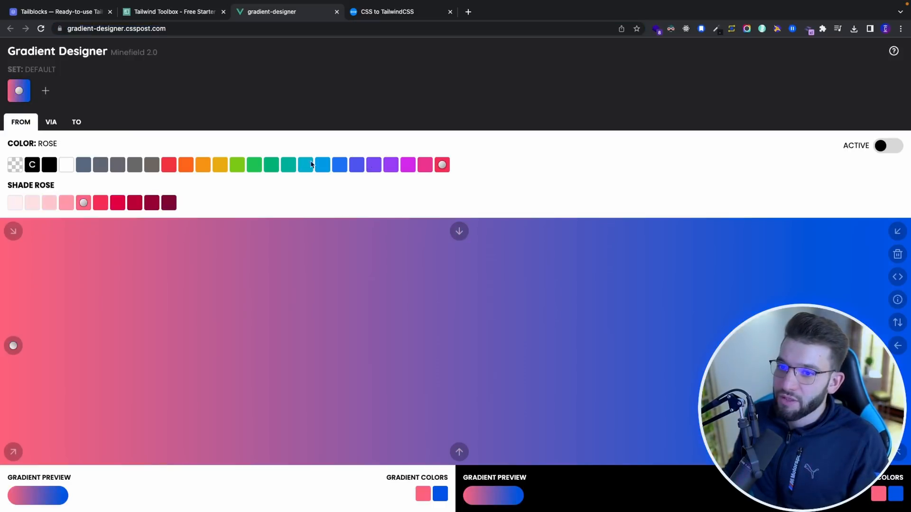
pyautogui.click(151, 165)
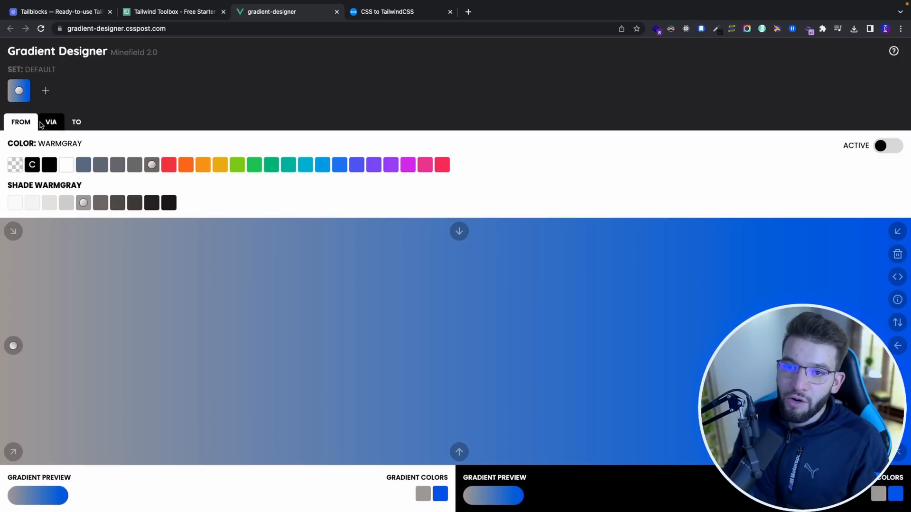
pyautogui.click(76, 122)
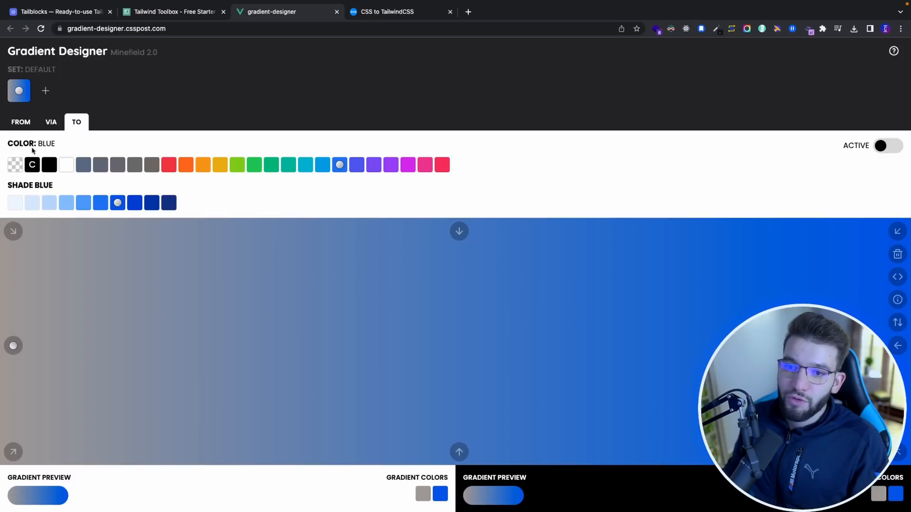
pyautogui.click(20, 122)
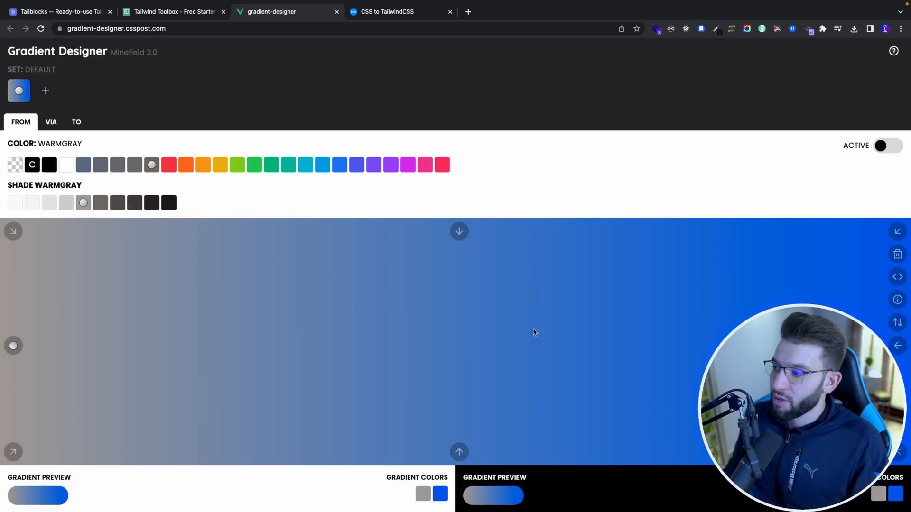
pyautogui.click(386, 11)
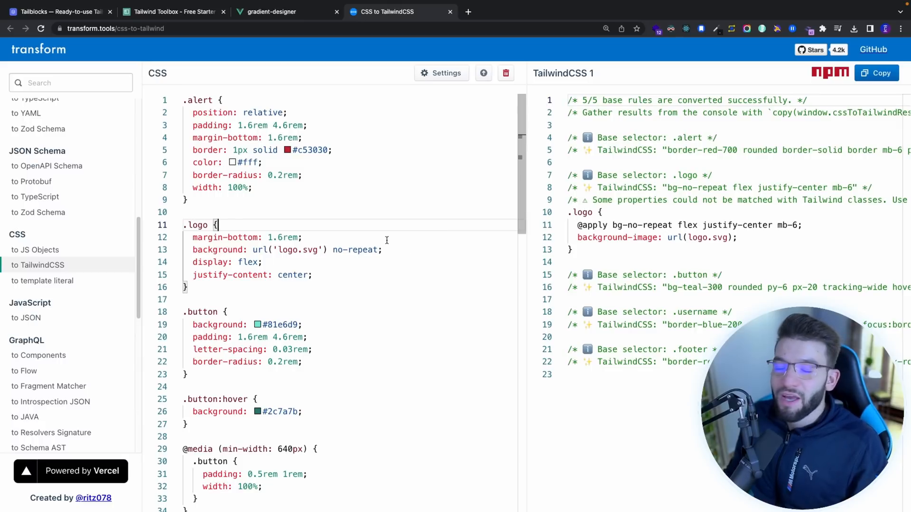